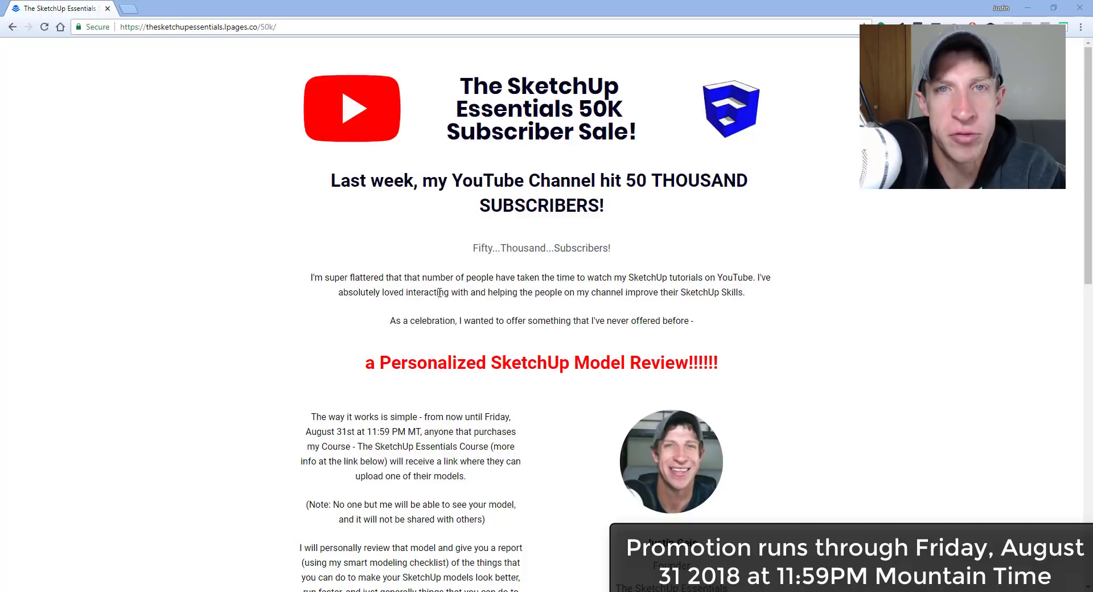
# - Scroll the subscriber sale page down to the 'Sale Expires' countdown section
pyautogui.scroll(-3)
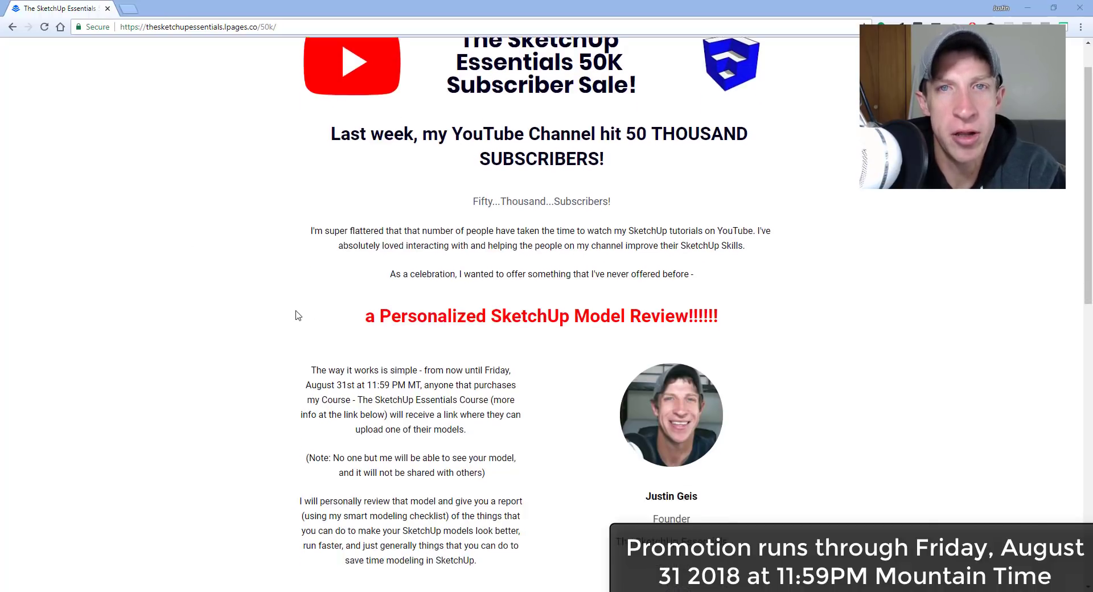
pyautogui.scroll(-3)
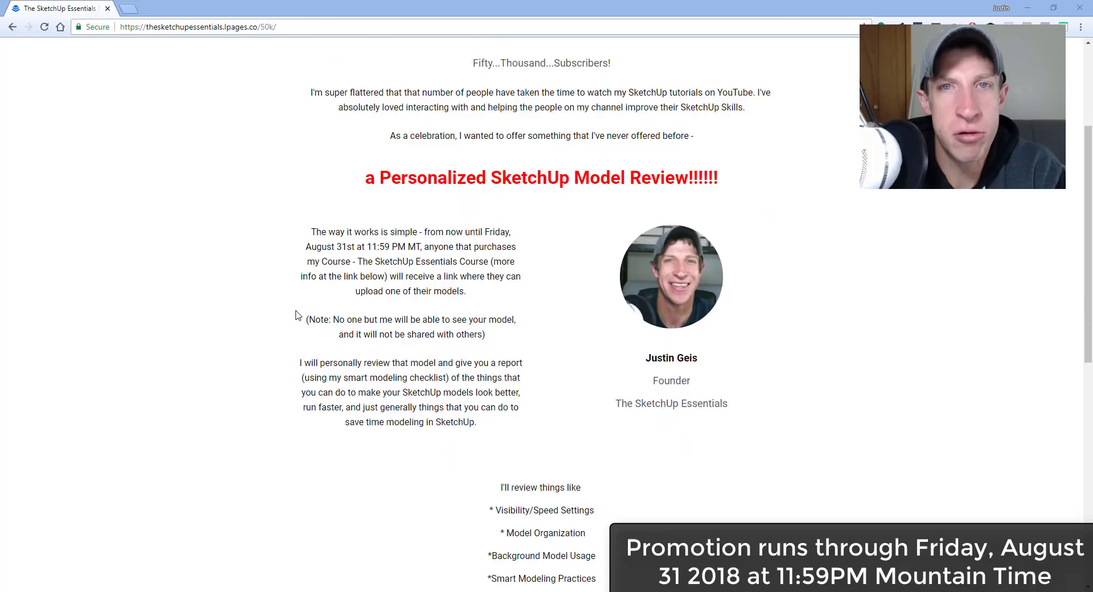
pyautogui.scroll(-3)
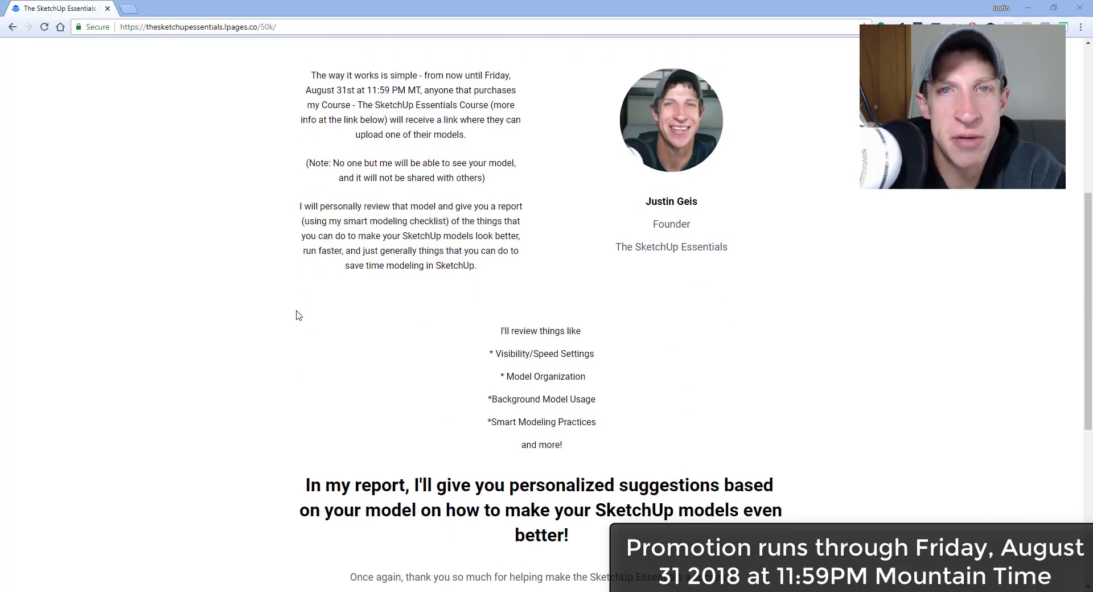
pyautogui.scroll(-3)
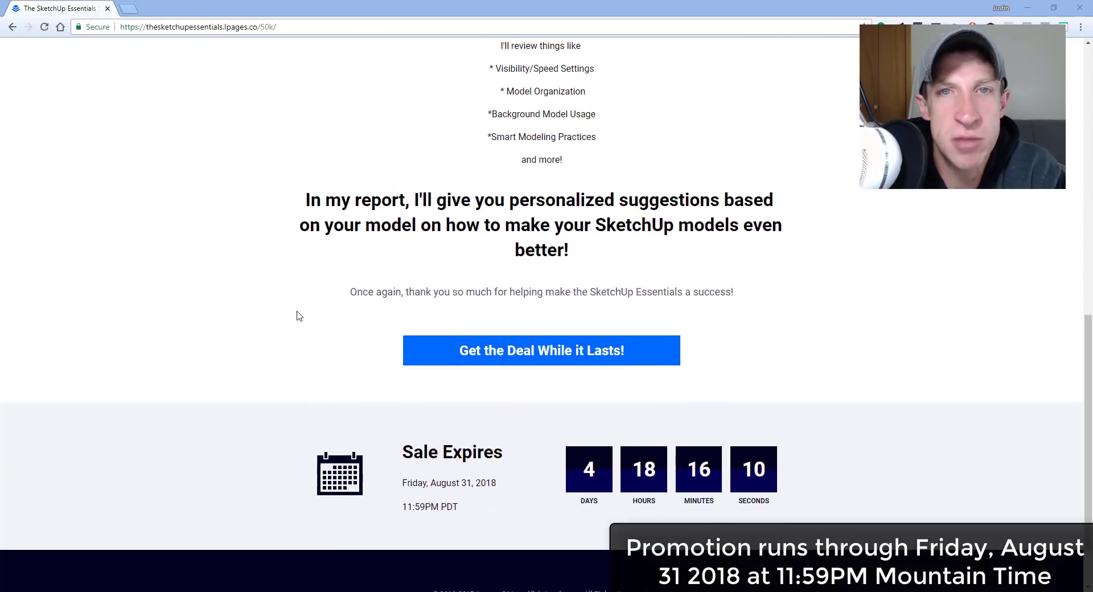
pyautogui.scroll(-3)
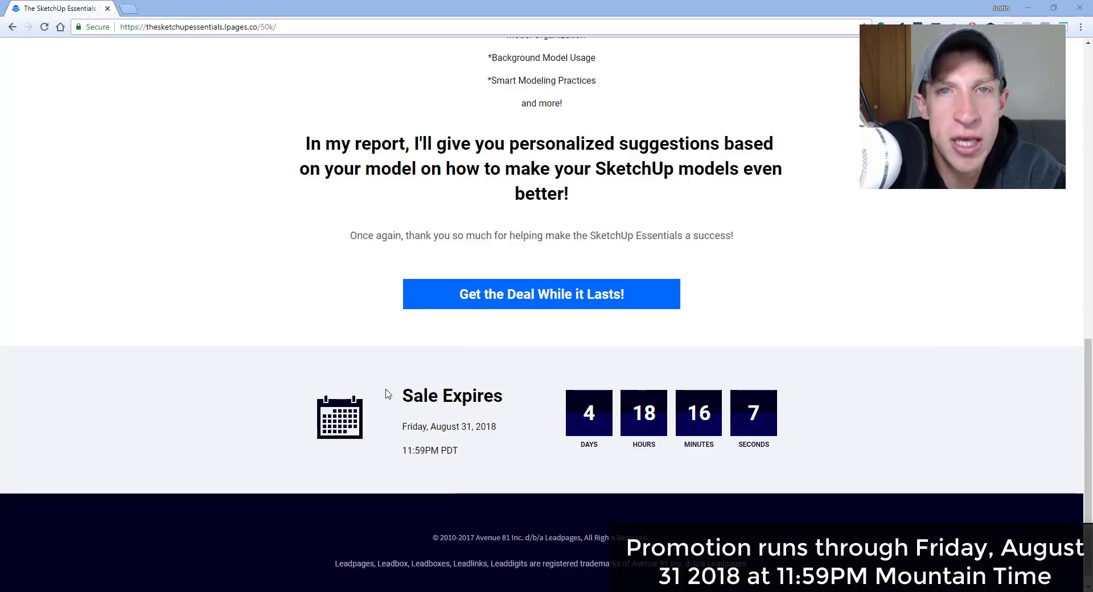
pyautogui.moveTo(791, 359)
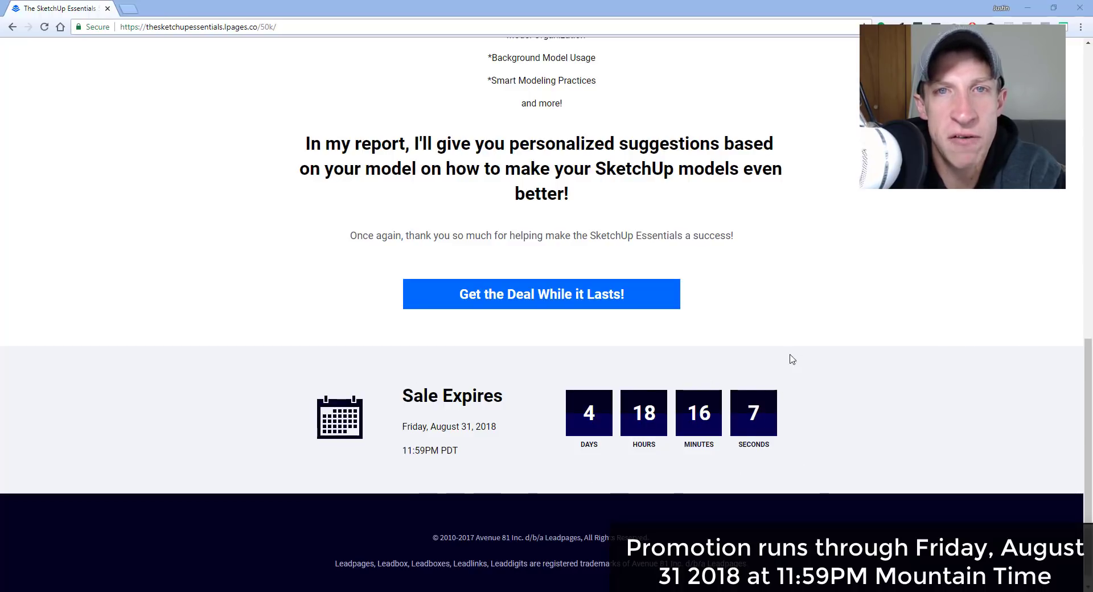
pyautogui.moveTo(452, 478)
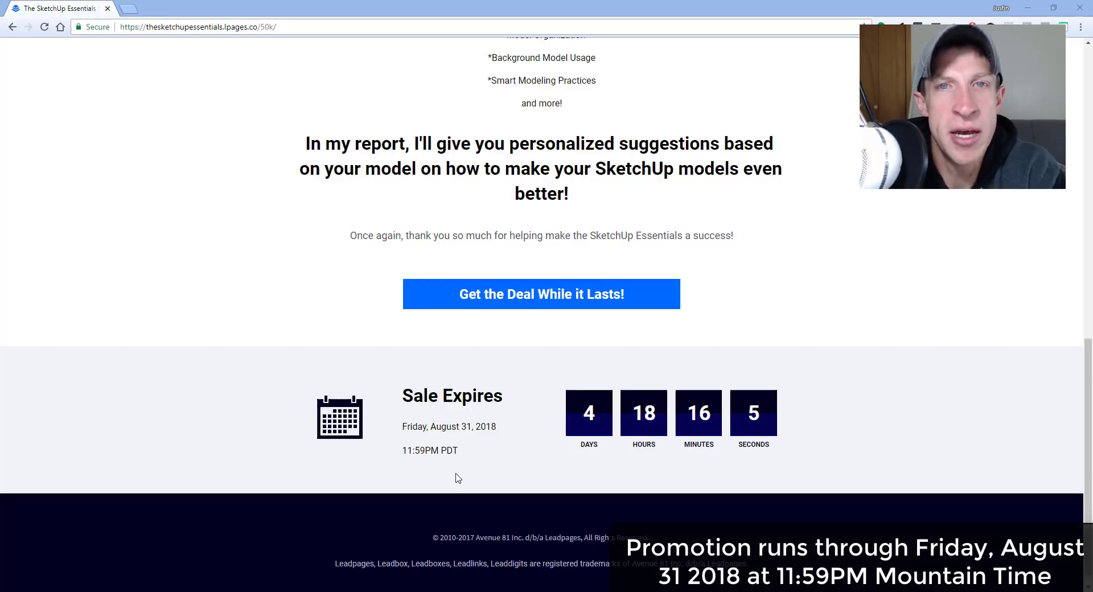
pyautogui.moveTo(449, 503)
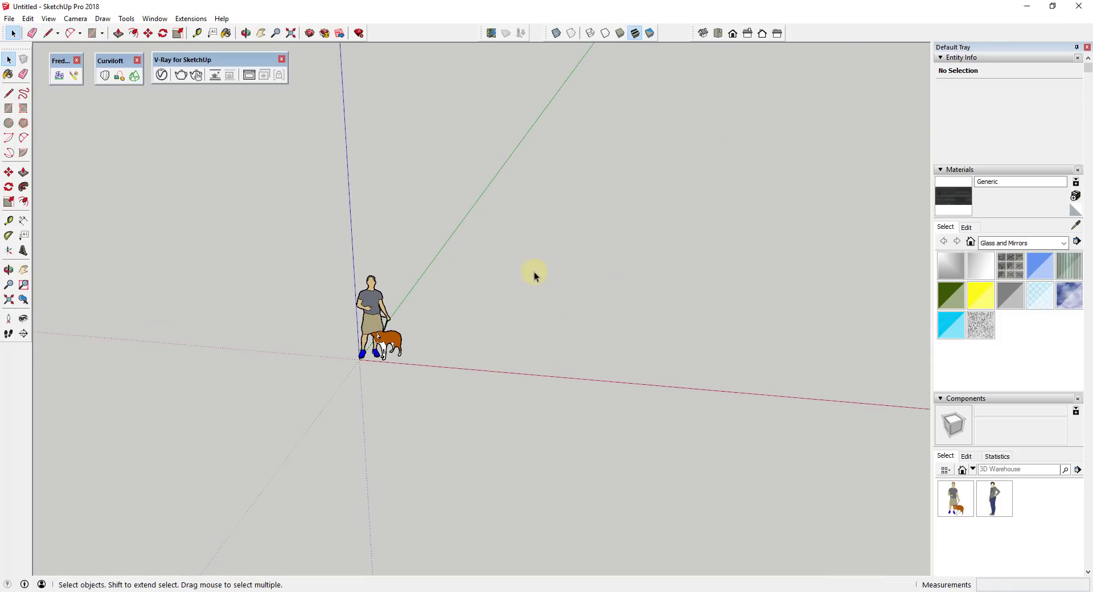
# - Draw a rectangular ground face and paint it with the asphalt road material
pyautogui.click(95, 33)
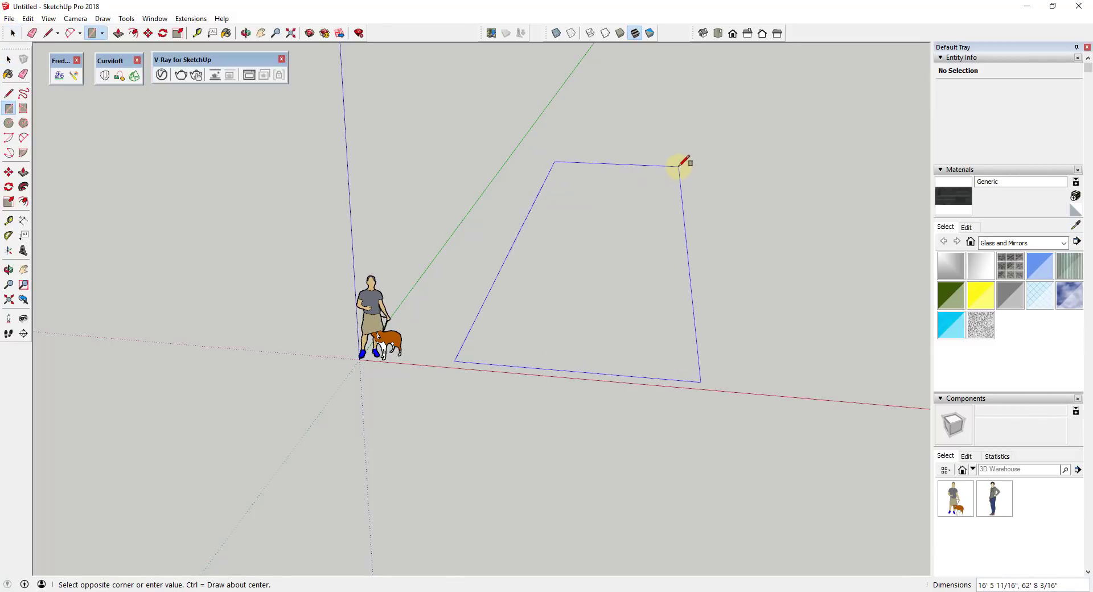
pyautogui.rightClick(572, 278)
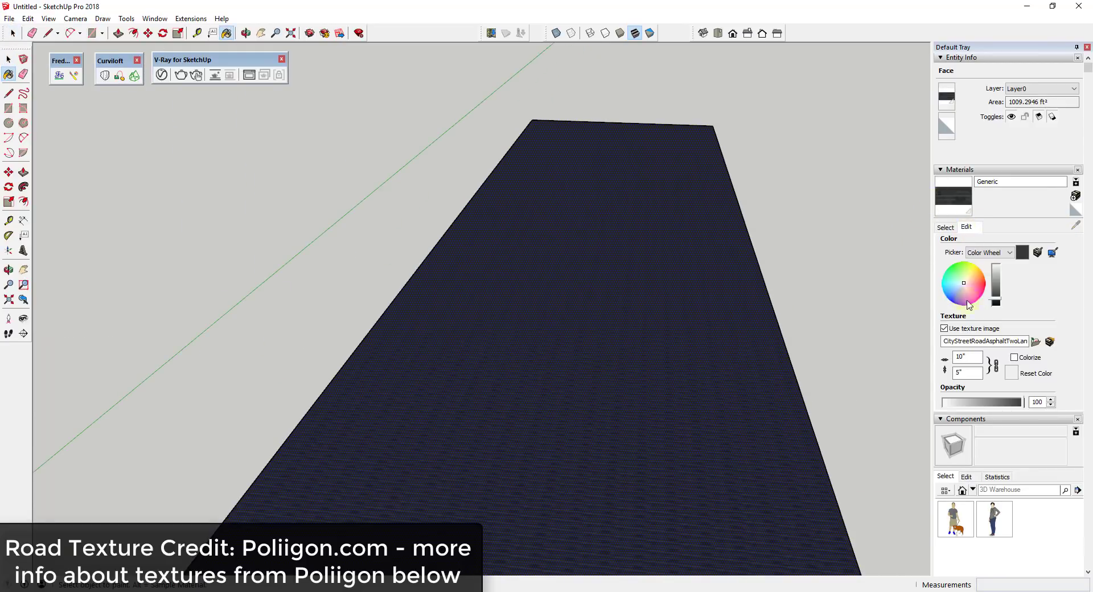
pyautogui.click(965, 356)
pyautogui.write("'")
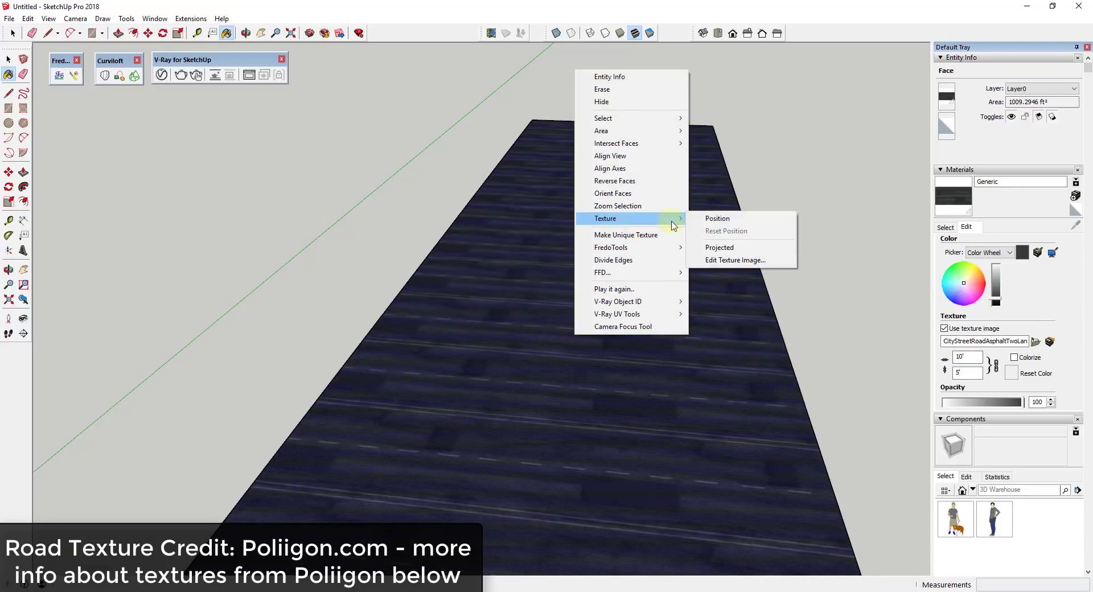
# - Reposition the road texture with its pins so the lane markings run lengthwise
pyautogui.click(716, 218)
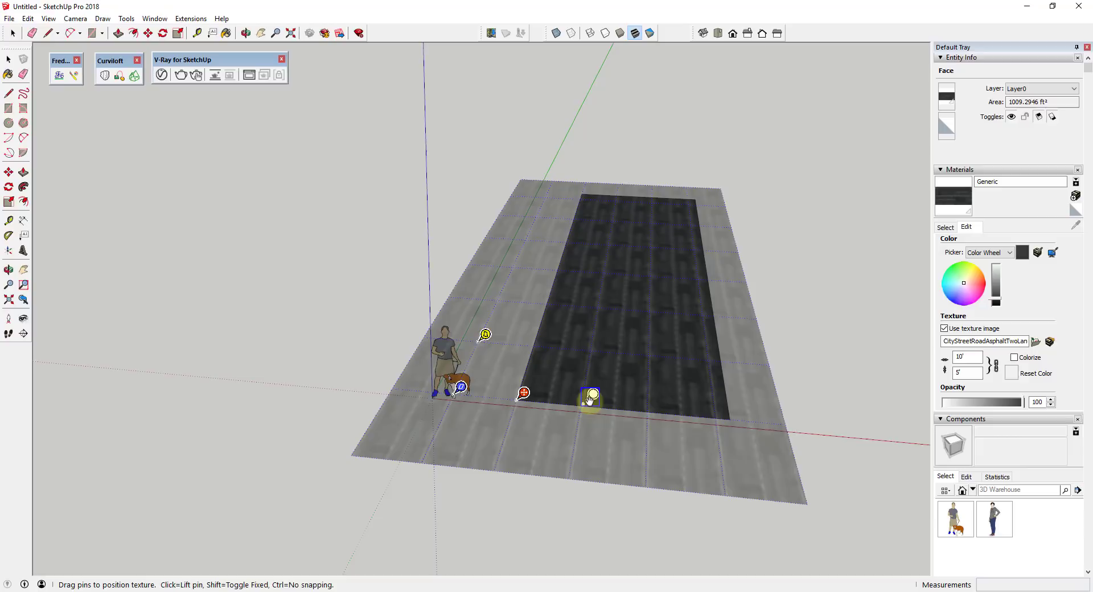
pyautogui.moveTo(590, 396); pyautogui.dragTo(584, 400)
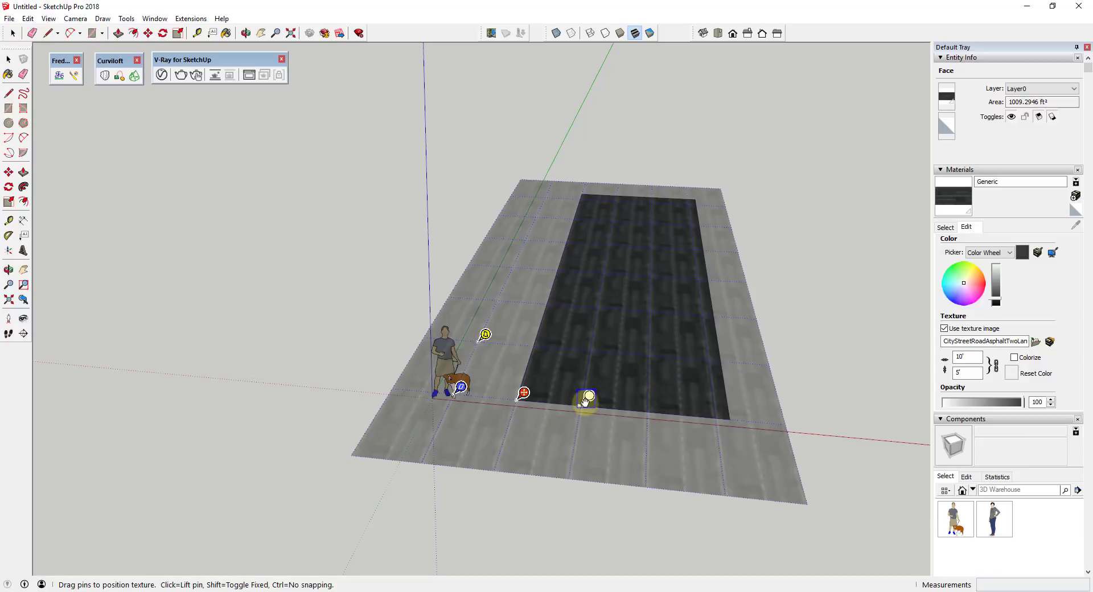
pyautogui.moveTo(587, 399); pyautogui.dragTo(674, 407)
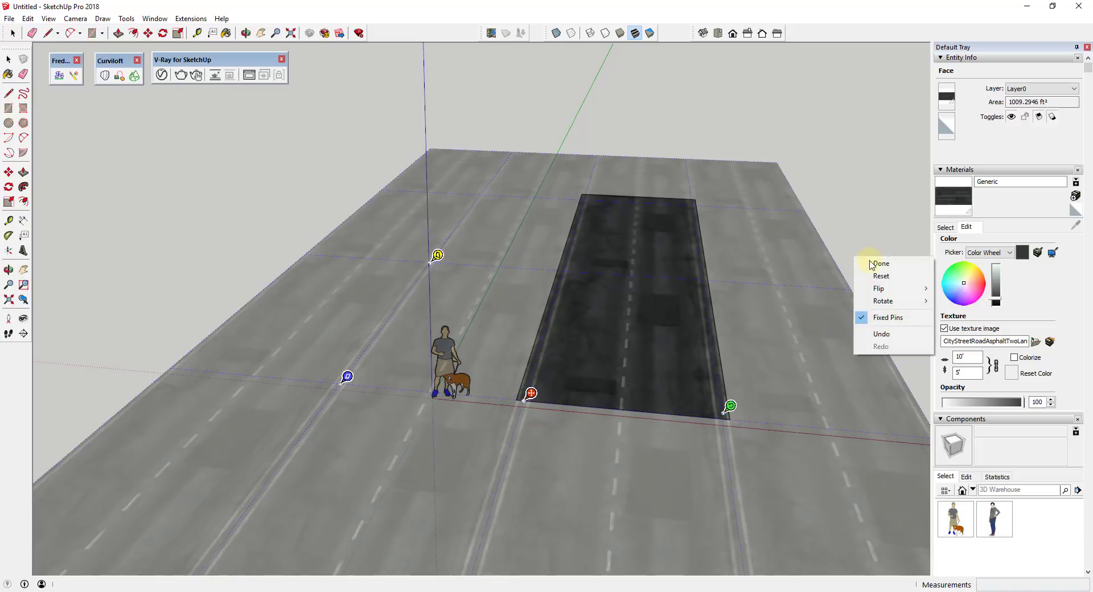
# - Commit the texture position and shape curved road faces beside the straight road
pyautogui.click(880, 264)
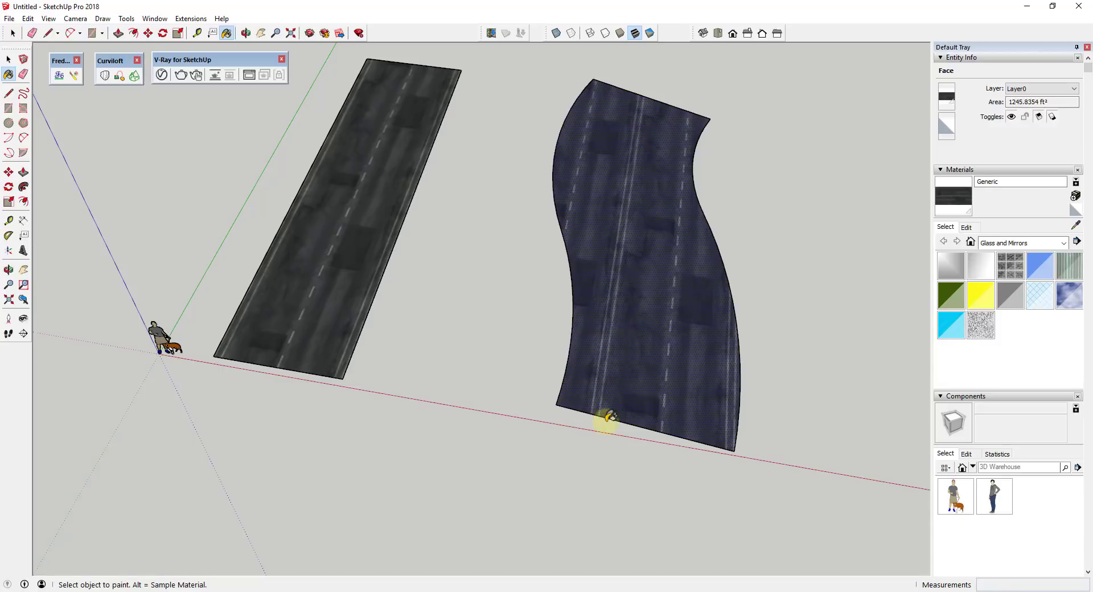
pyautogui.moveTo(648, 135)
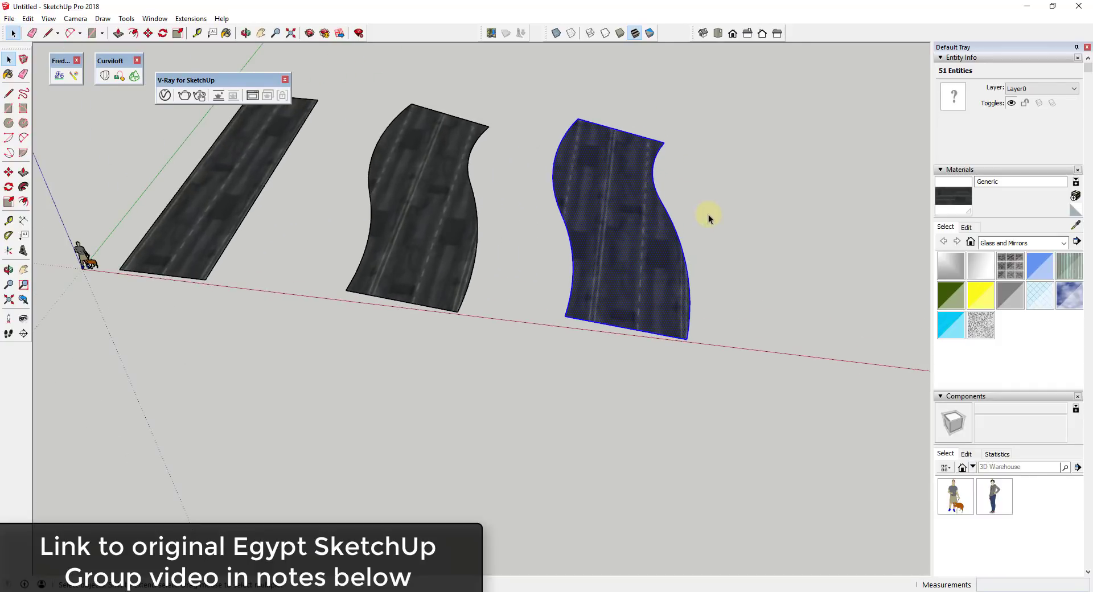
pyautogui.moveTo(709, 213); pyautogui.dragTo(638, 240)
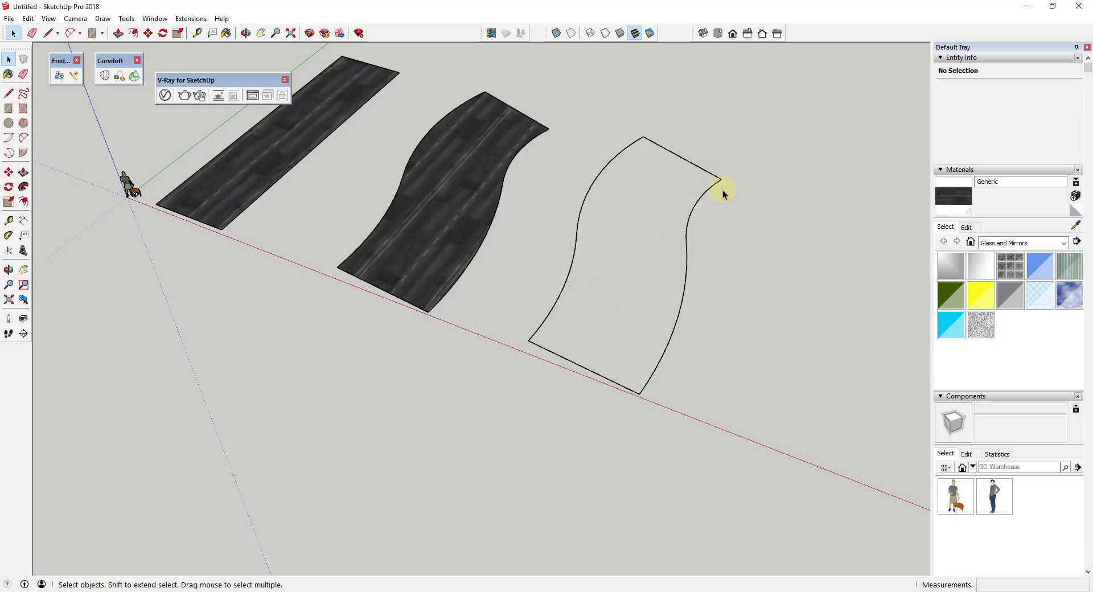
pyautogui.moveTo(822, 228)
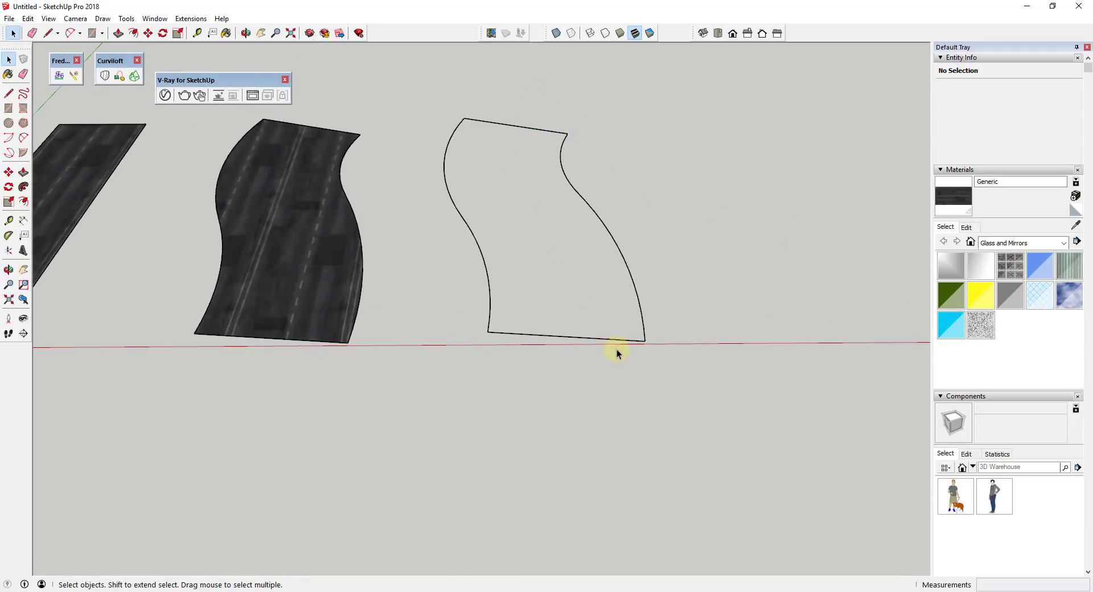
pyautogui.moveTo(519, 135)
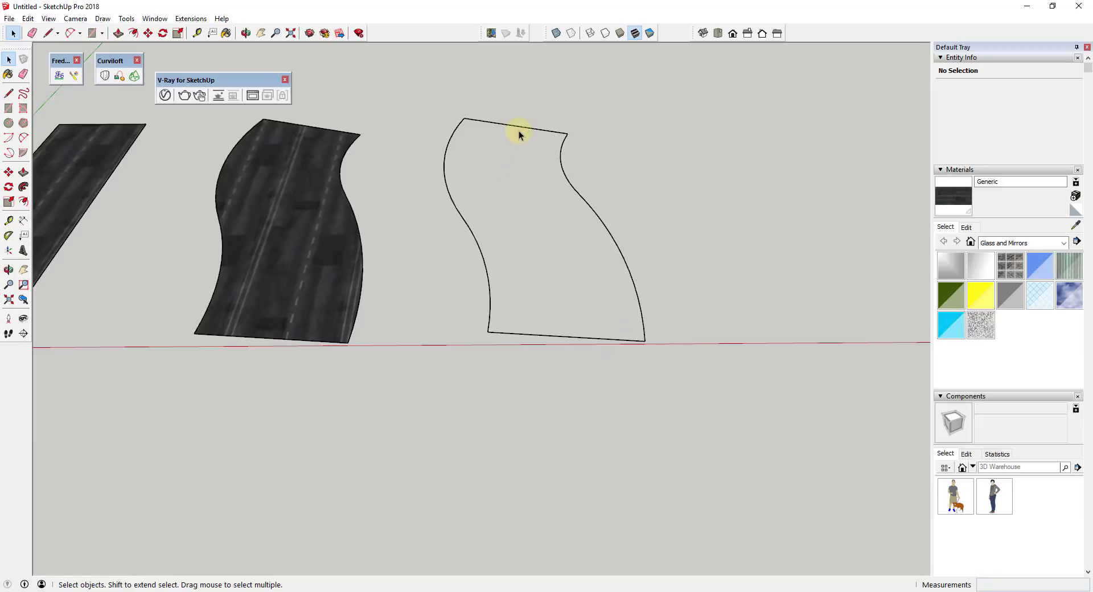
pyautogui.moveTo(536, 235)
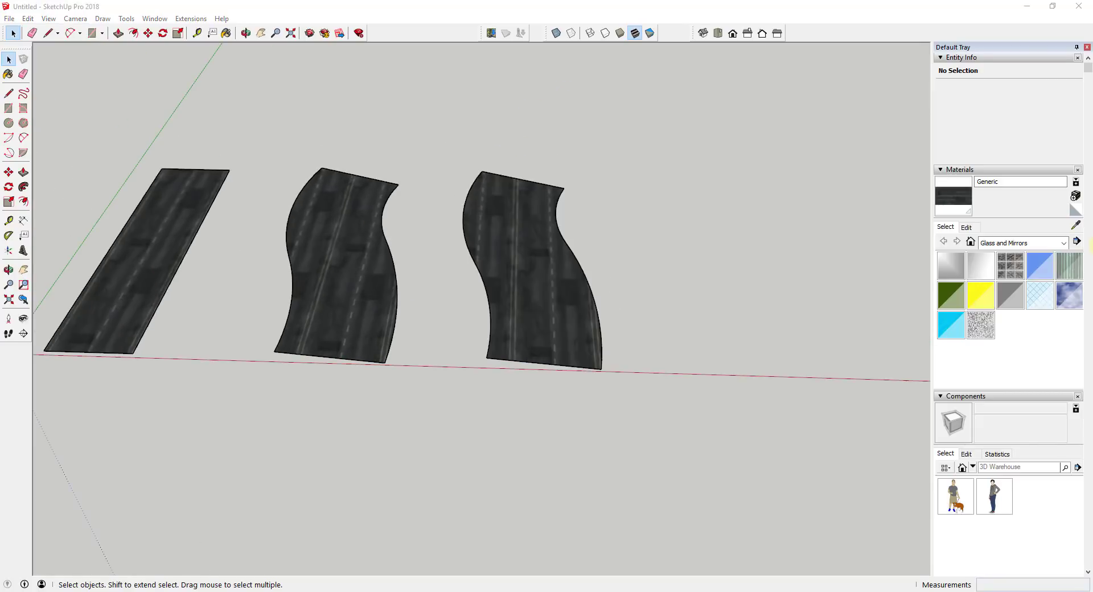
pyautogui.moveTo(527, 184)
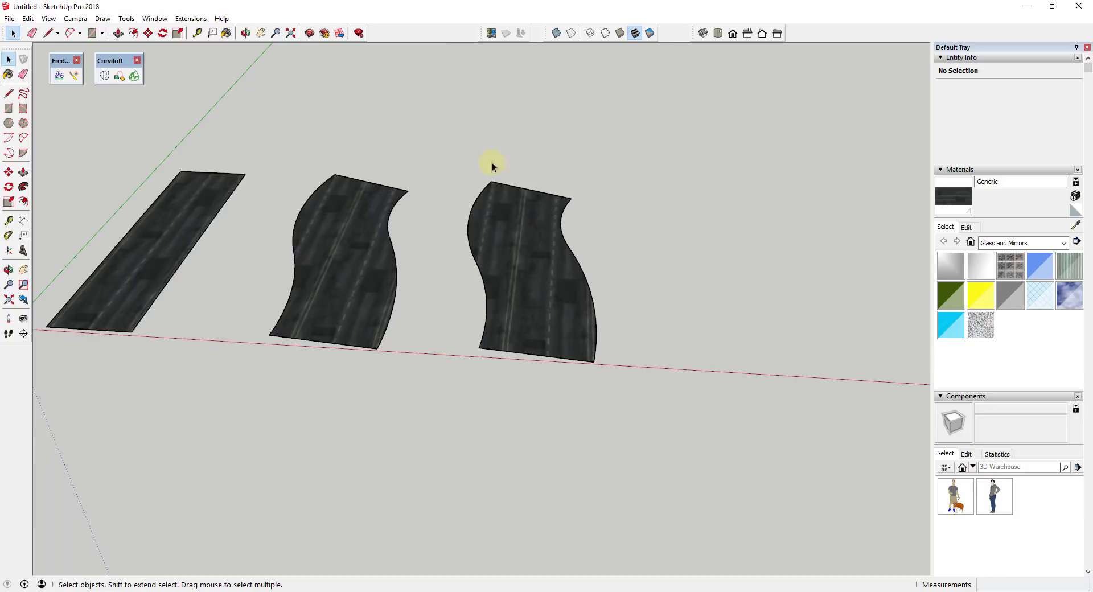
pyautogui.moveTo(558, 352)
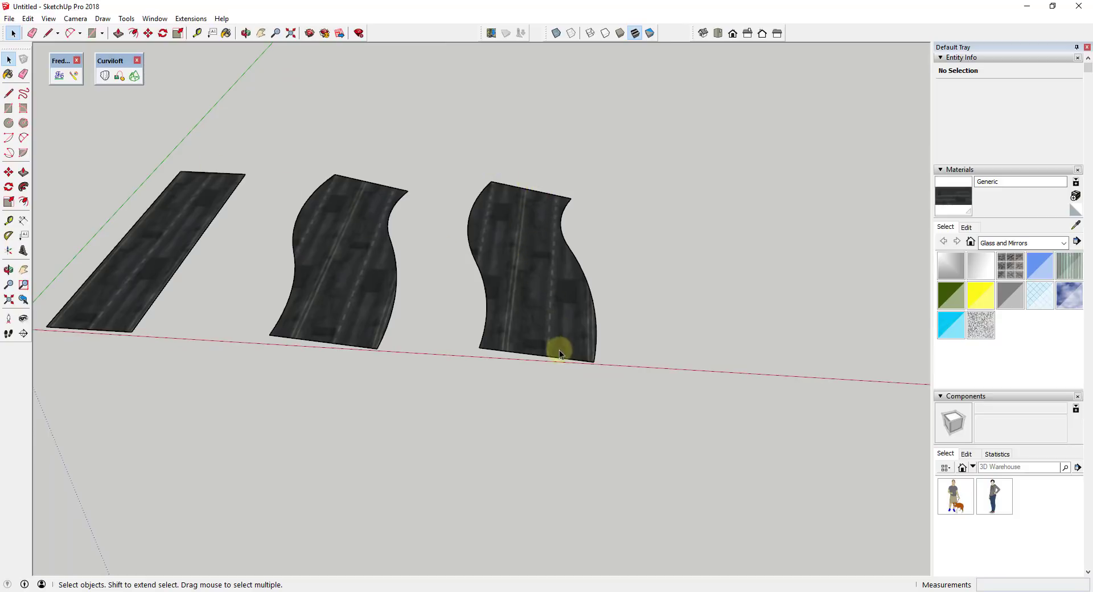
pyautogui.moveTo(650, 295)
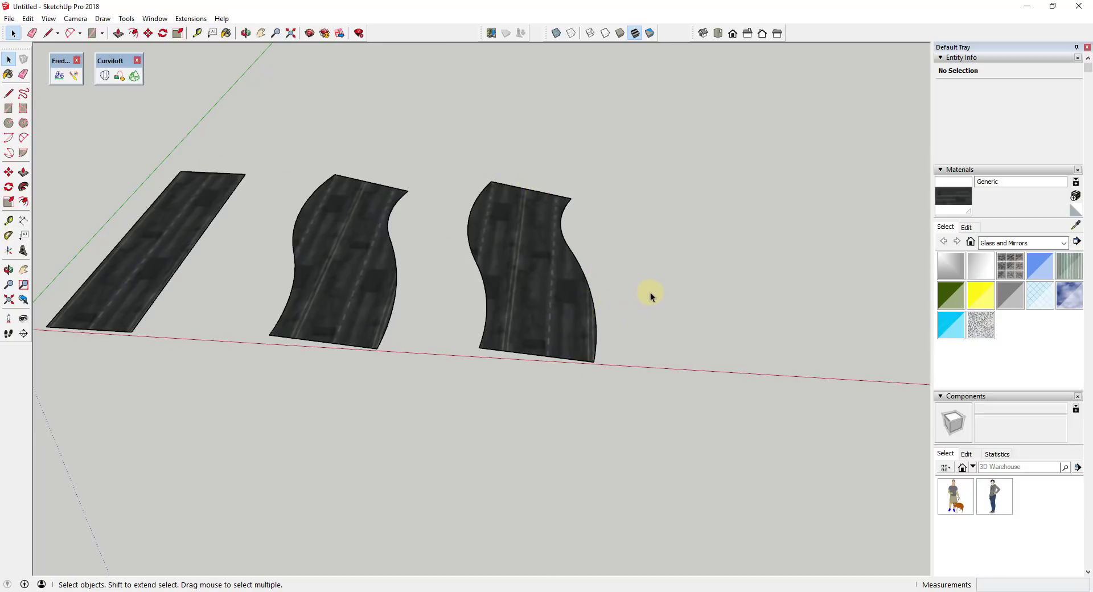
pyautogui.moveTo(624, 259)
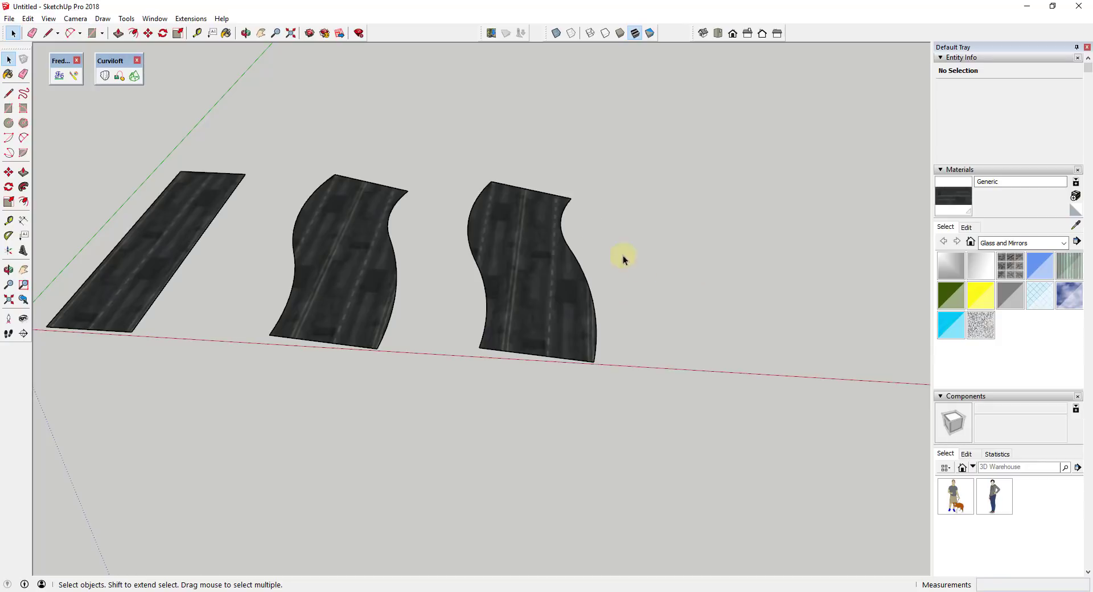
pyautogui.moveTo(105, 76)
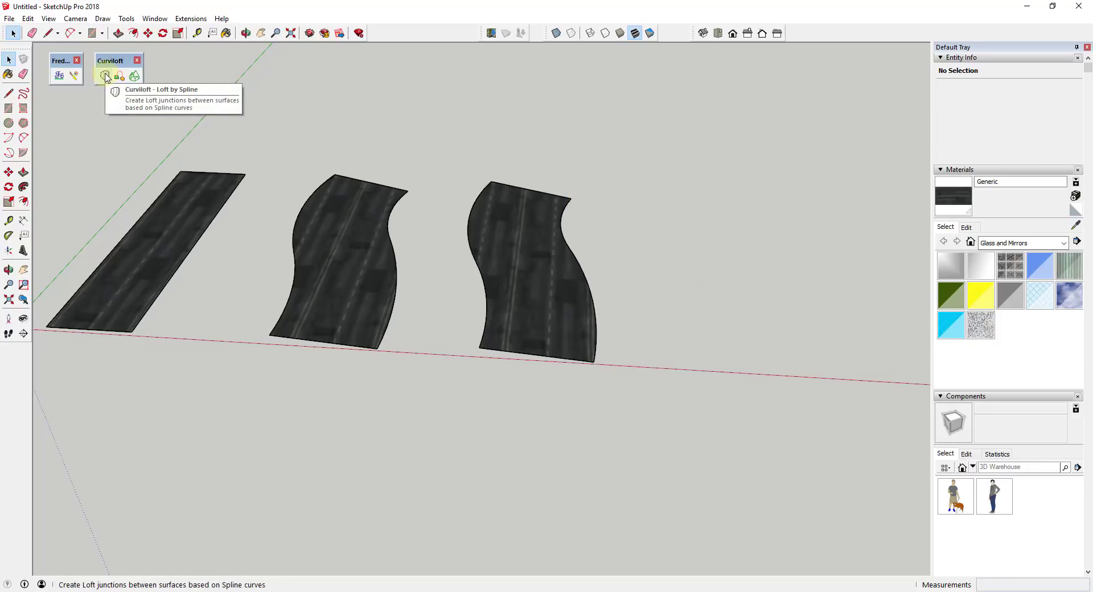
pyautogui.moveTo(346, 228)
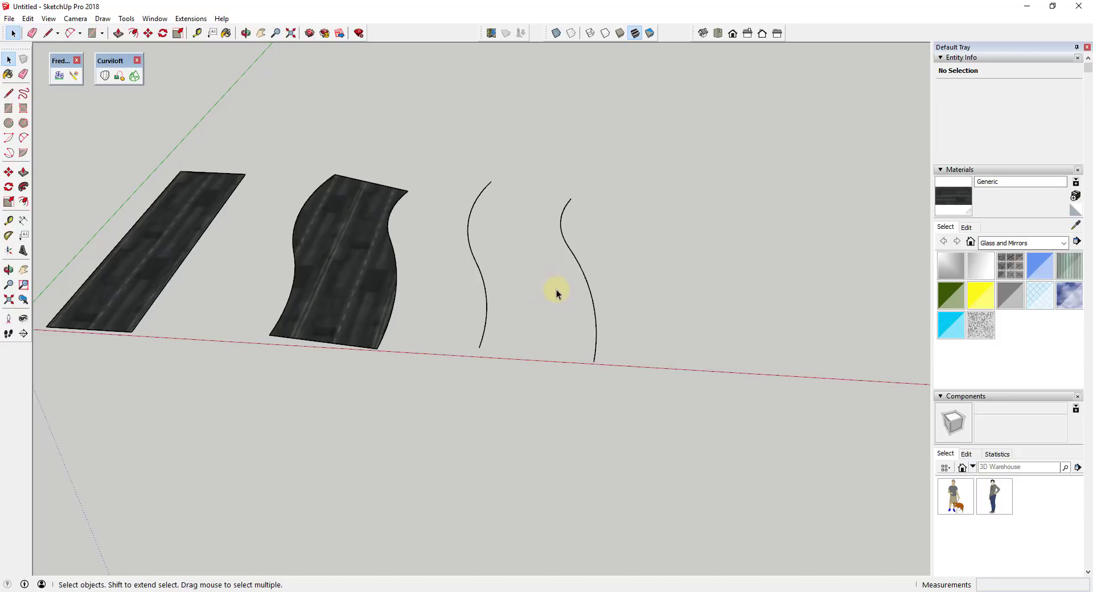
pyautogui.moveTo(571, 344)
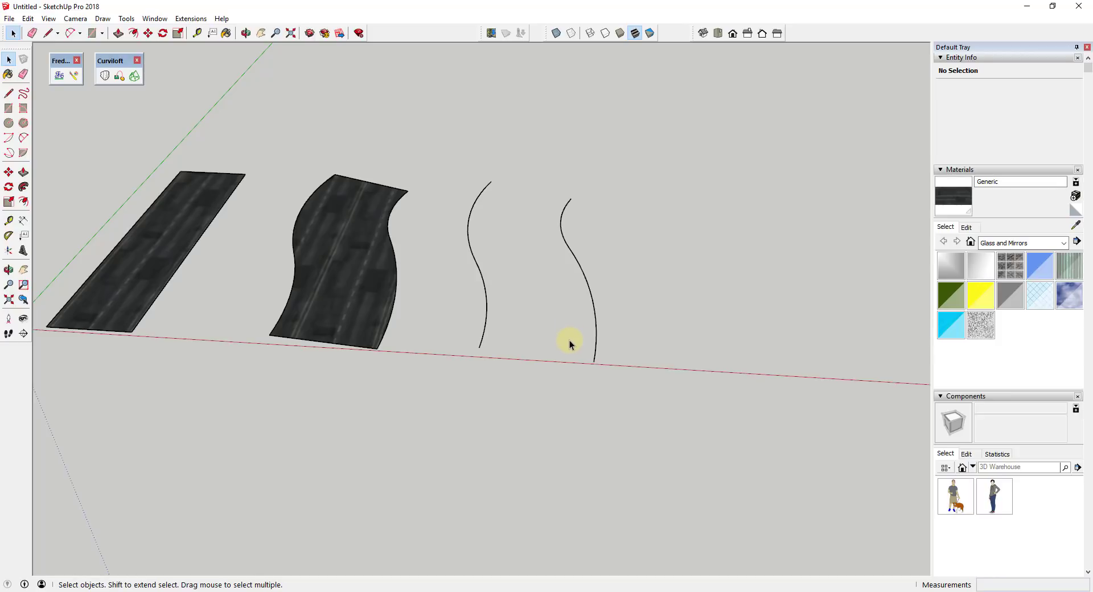
pyautogui.moveTo(558, 211)
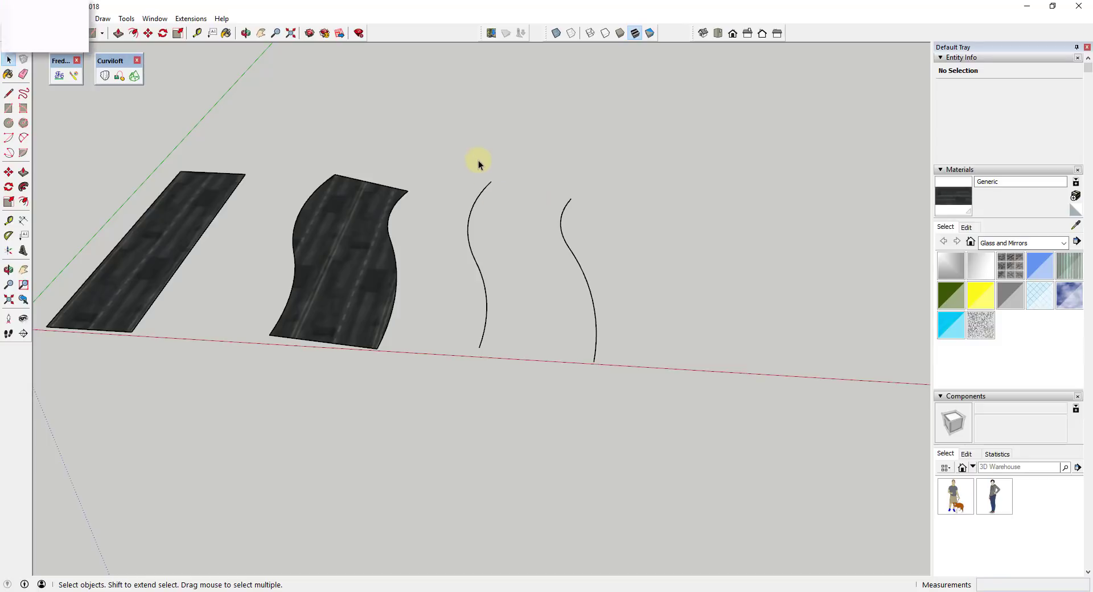
# - Select the third road's two remaining edge curves for the Curviloft loft
pyautogui.moveTo(478, 160); pyautogui.dragTo(637, 386)
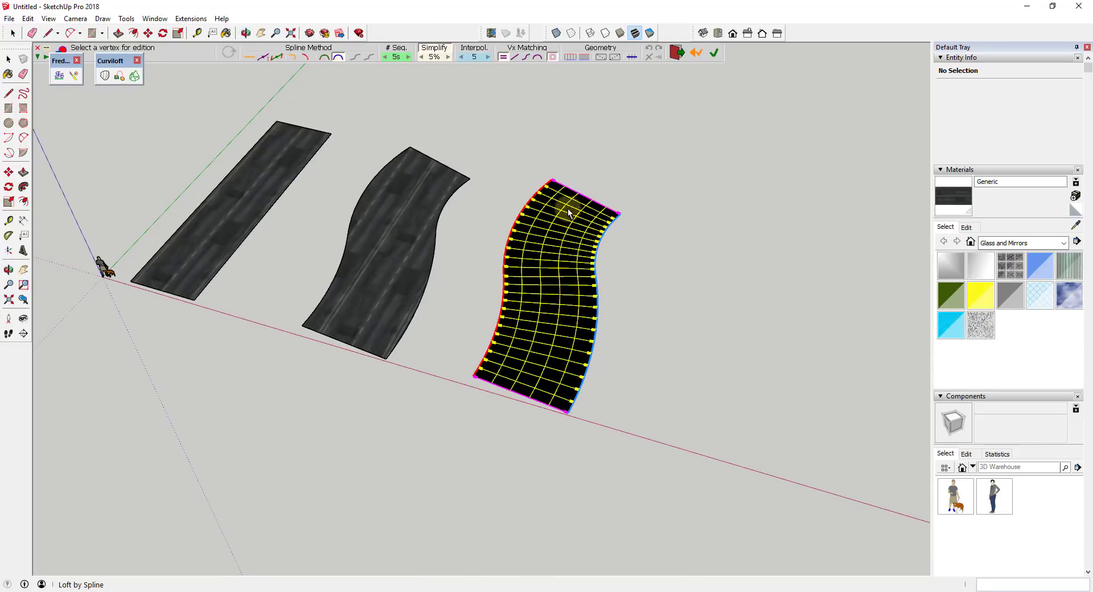
# - Commit the Curviloft loft as a grouped quad mesh and reverse its faces front-up
pyautogui.click(713, 52)
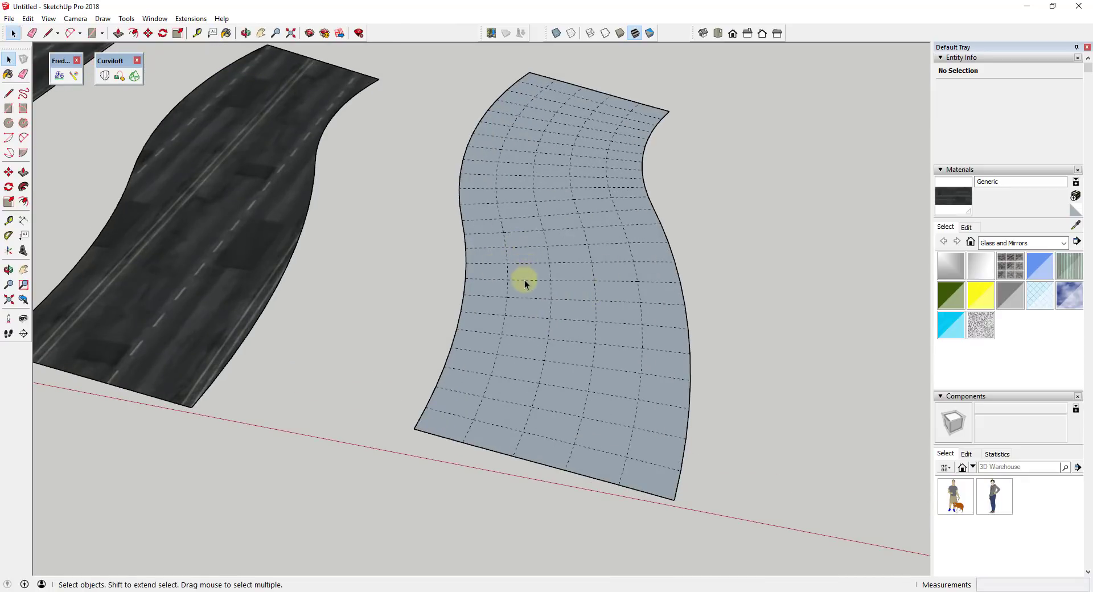
pyautogui.click(533, 282)
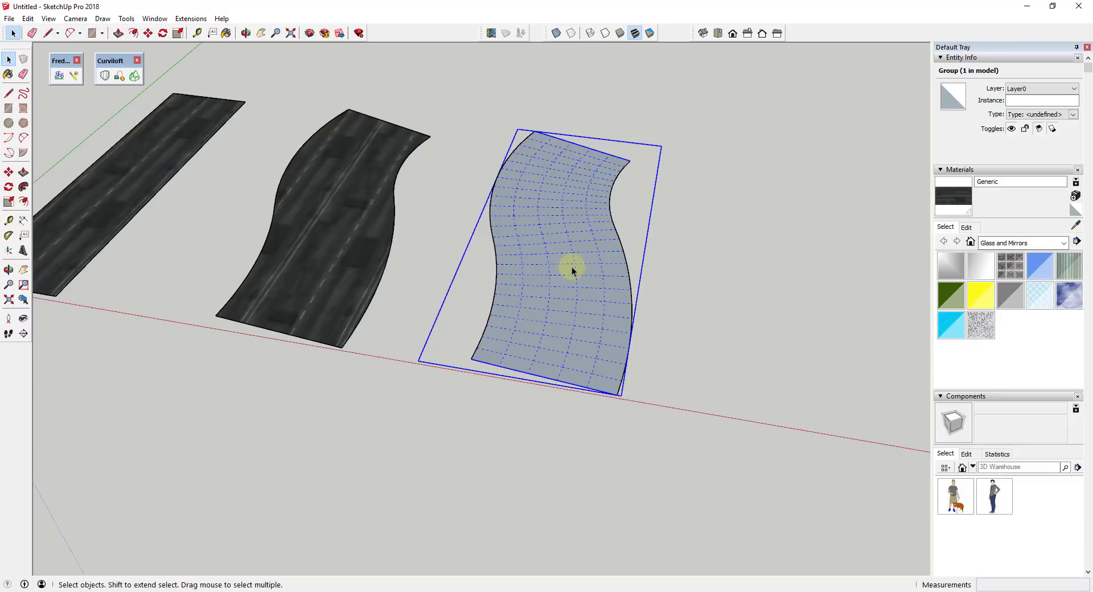
pyautogui.doubleClick(572, 272)
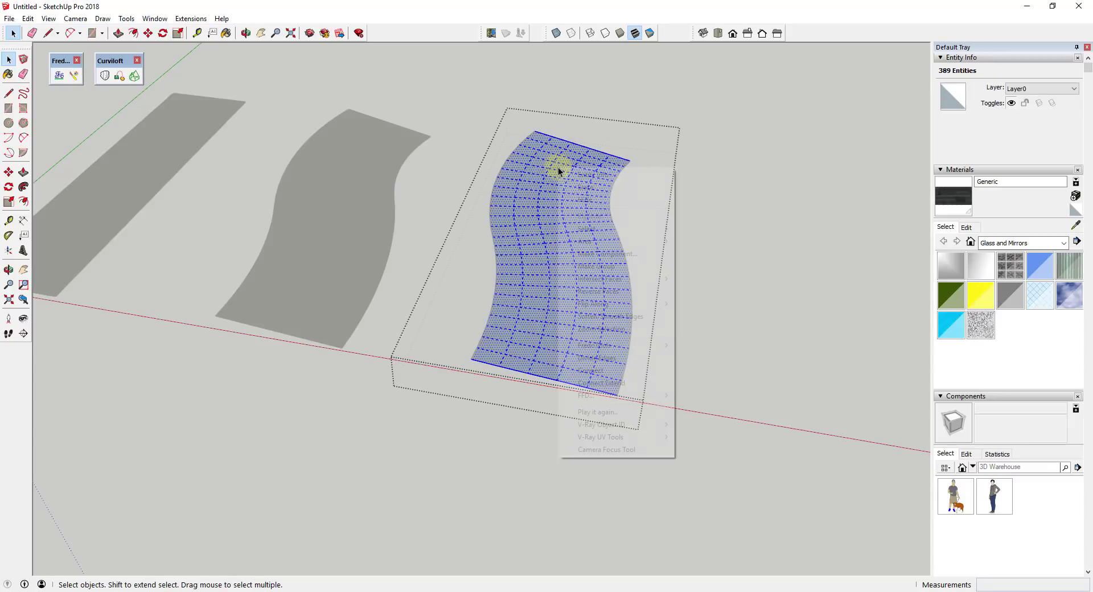
pyautogui.click(728, 269)
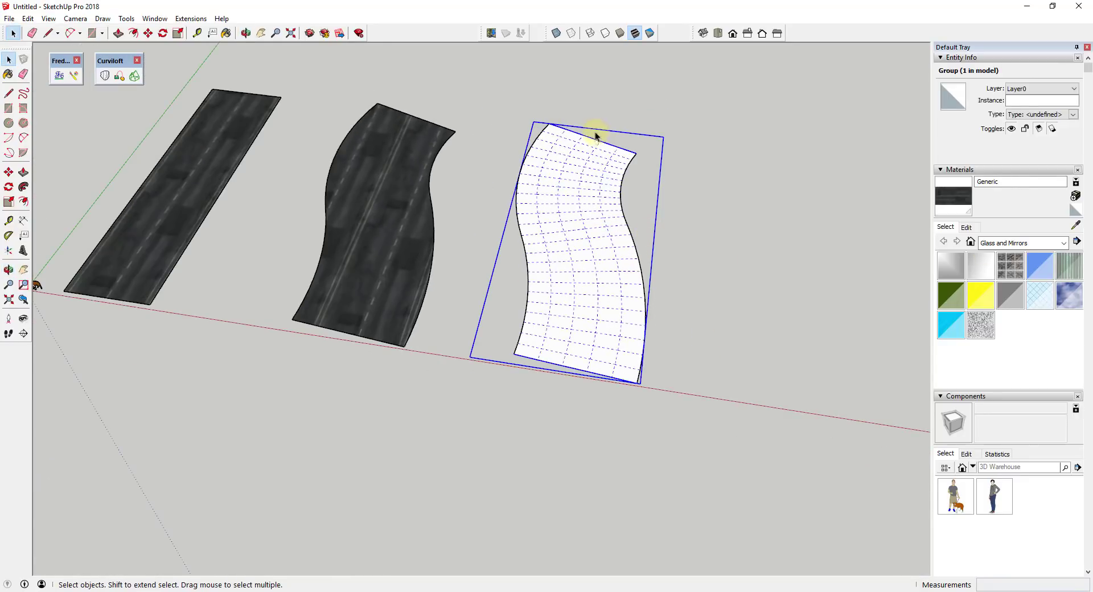
pyautogui.moveTo(907, 198)
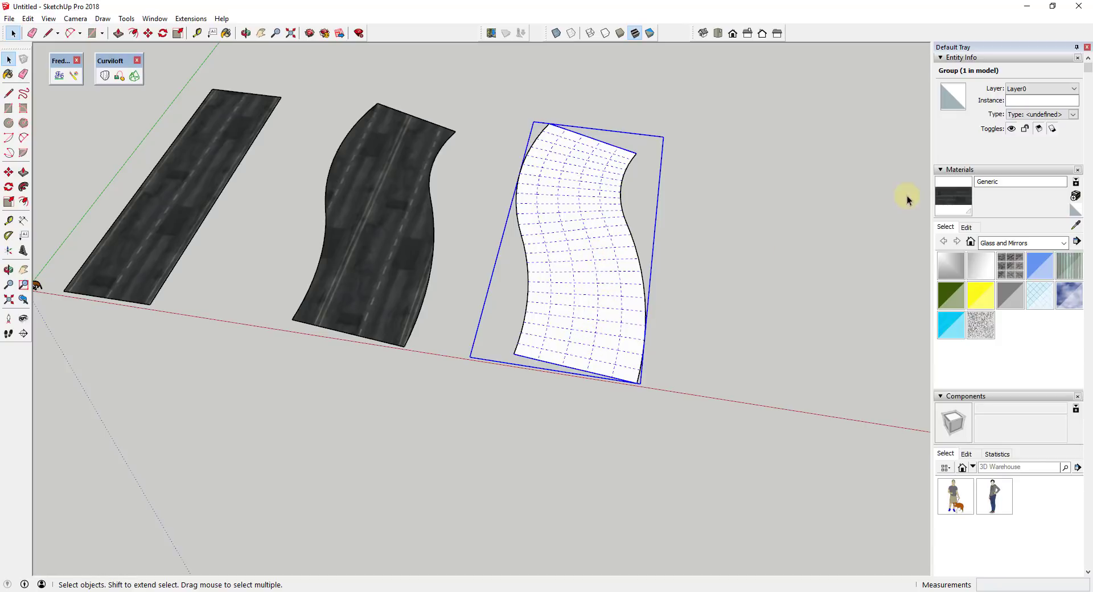
pyautogui.moveTo(74, 76)
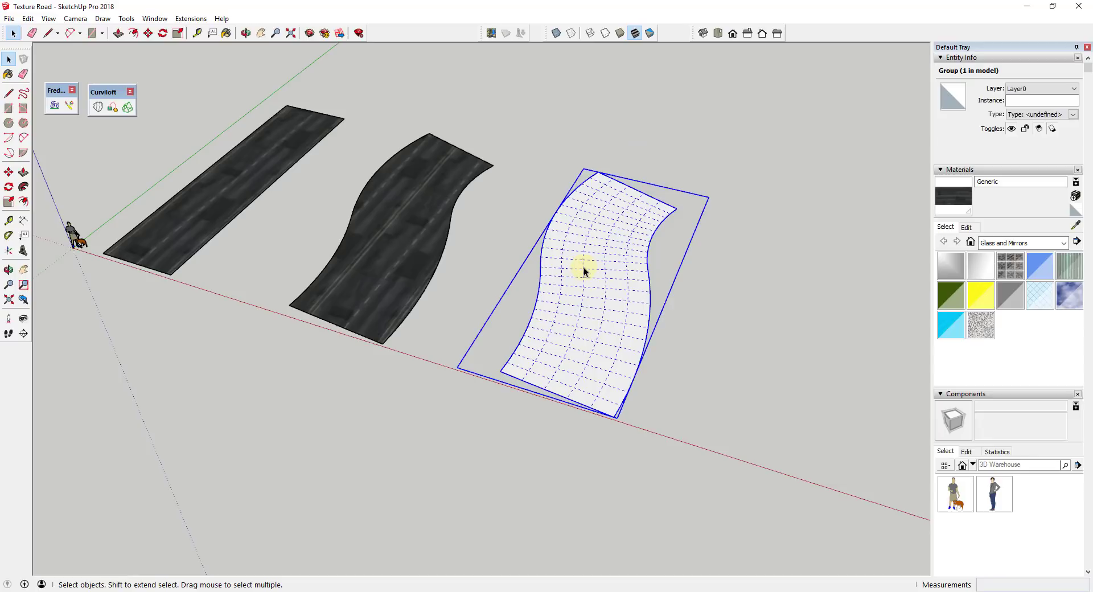
pyautogui.moveTo(608, 266)
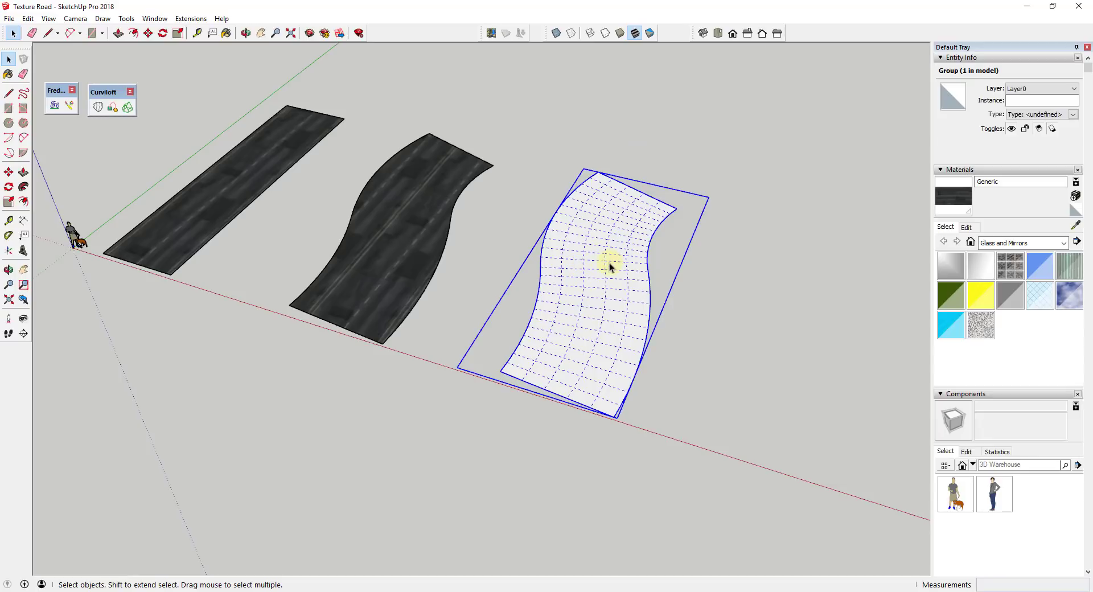
pyautogui.moveTo(544, 250)
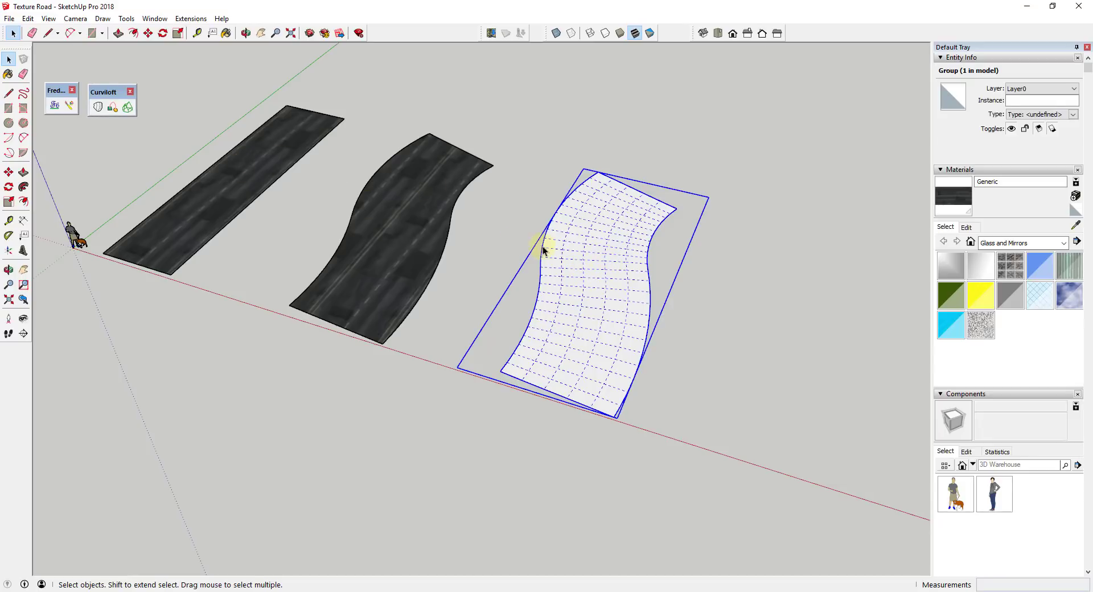
pyautogui.moveTo(616, 249)
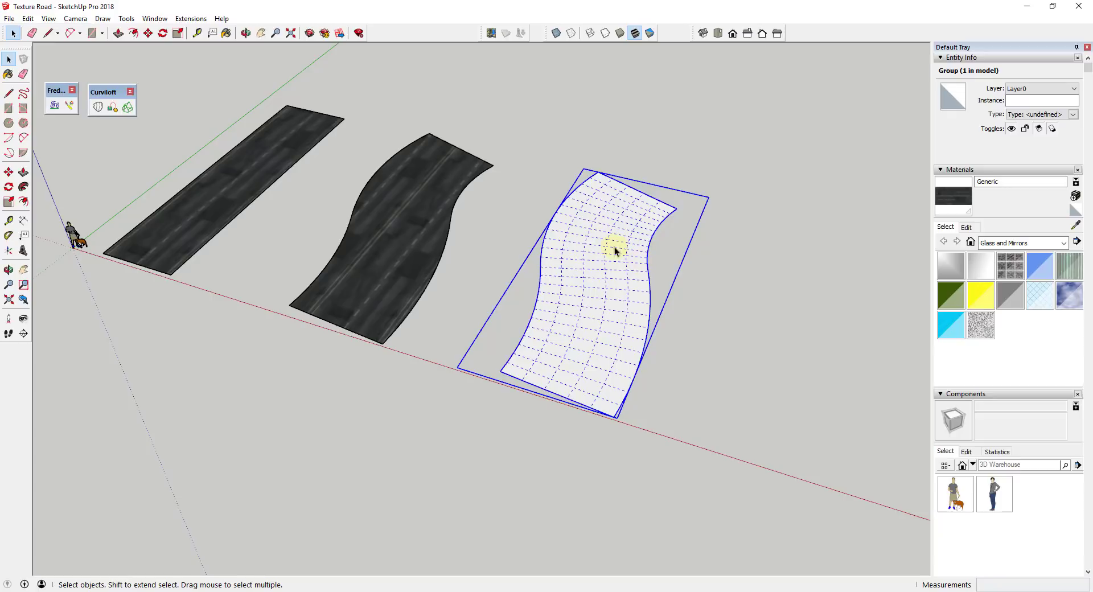
pyautogui.moveTo(70, 105)
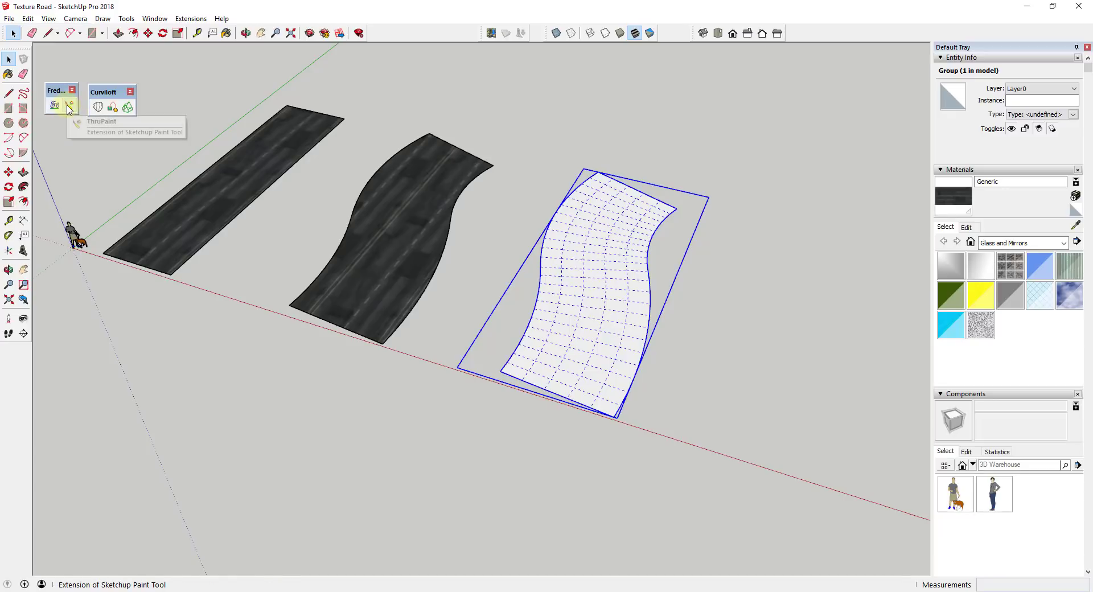
# - Start ThruPaint and switch to sampling a material from the model
pyautogui.click(70, 104)
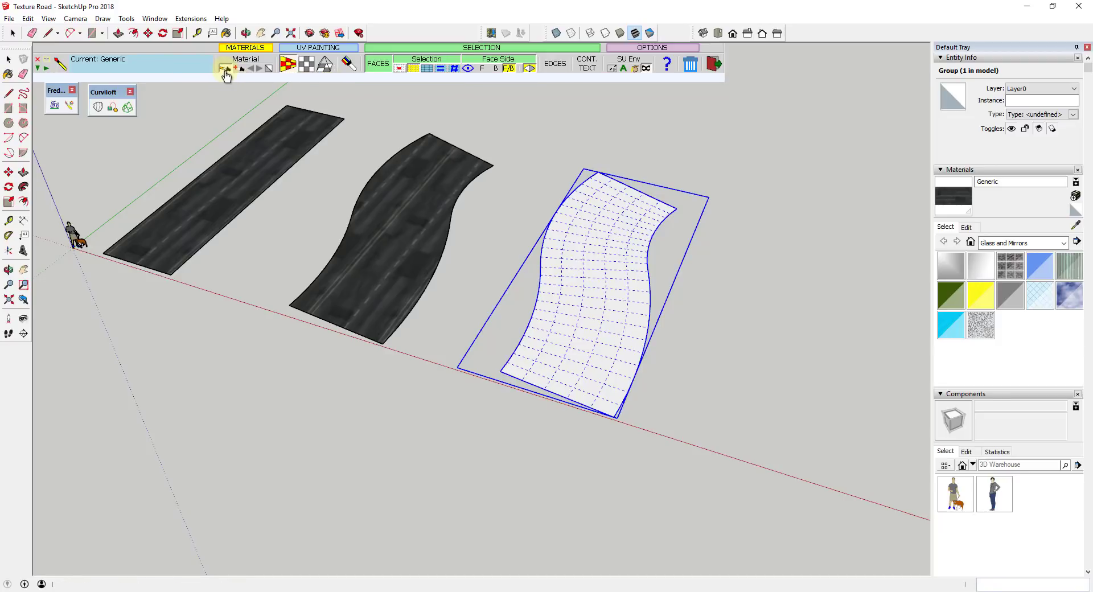
pyautogui.click(268, 168)
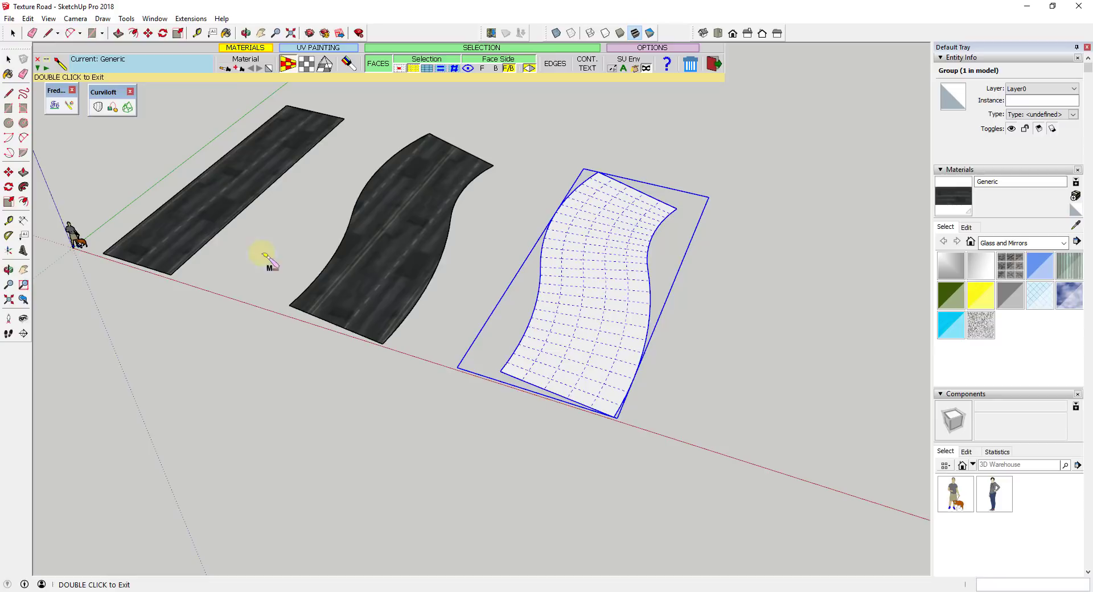
pyautogui.moveTo(346, 240)
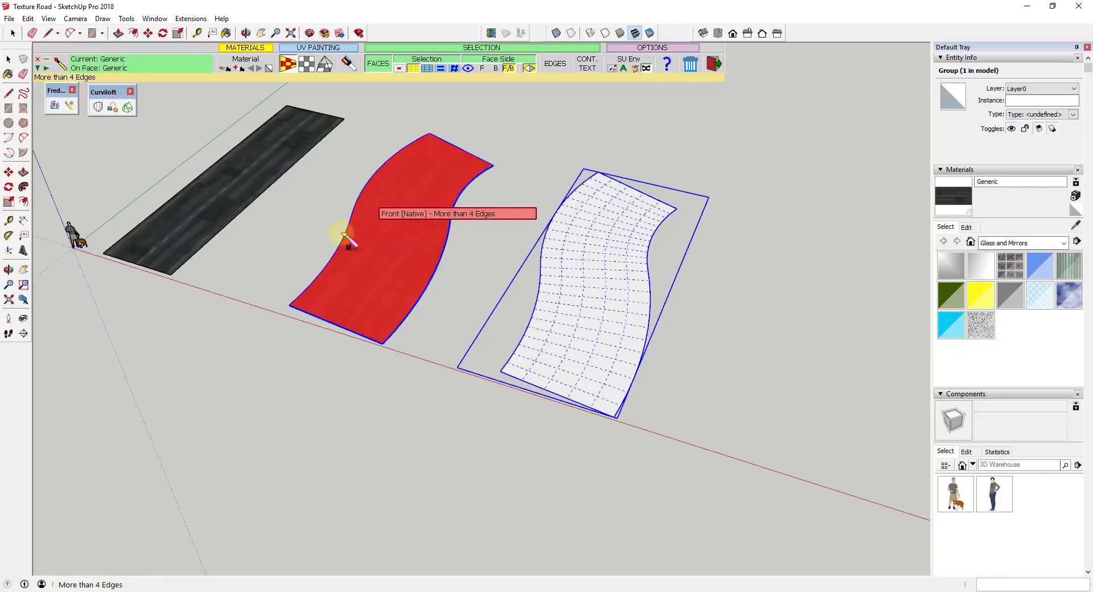
# - Sample the asphalt texture from the second road and paint it onto the quad mesh
pyautogui.click(226, 66)
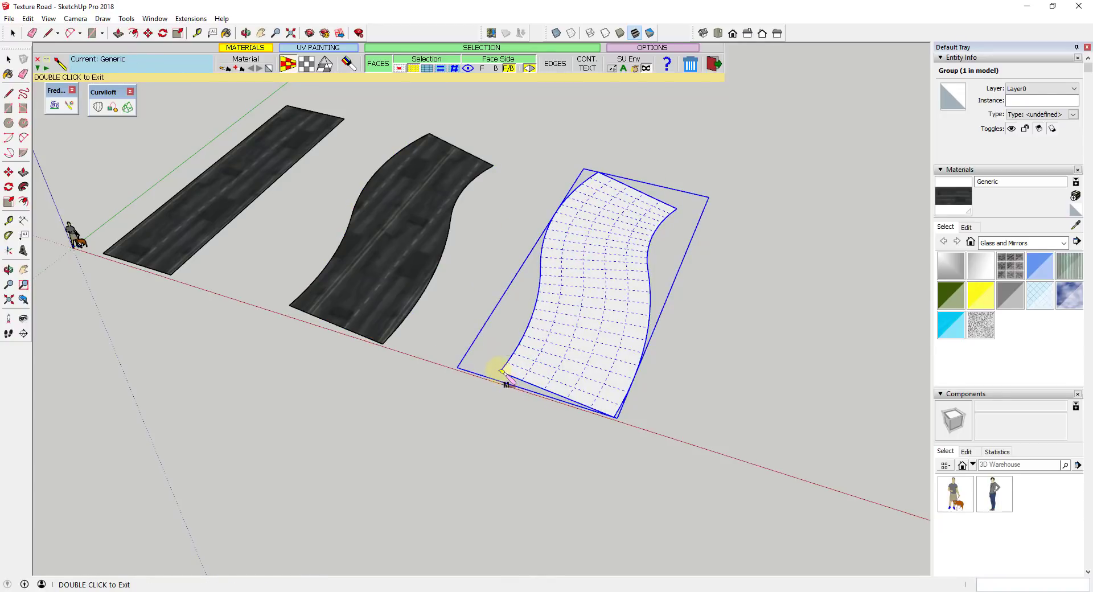
pyautogui.moveTo(598, 361)
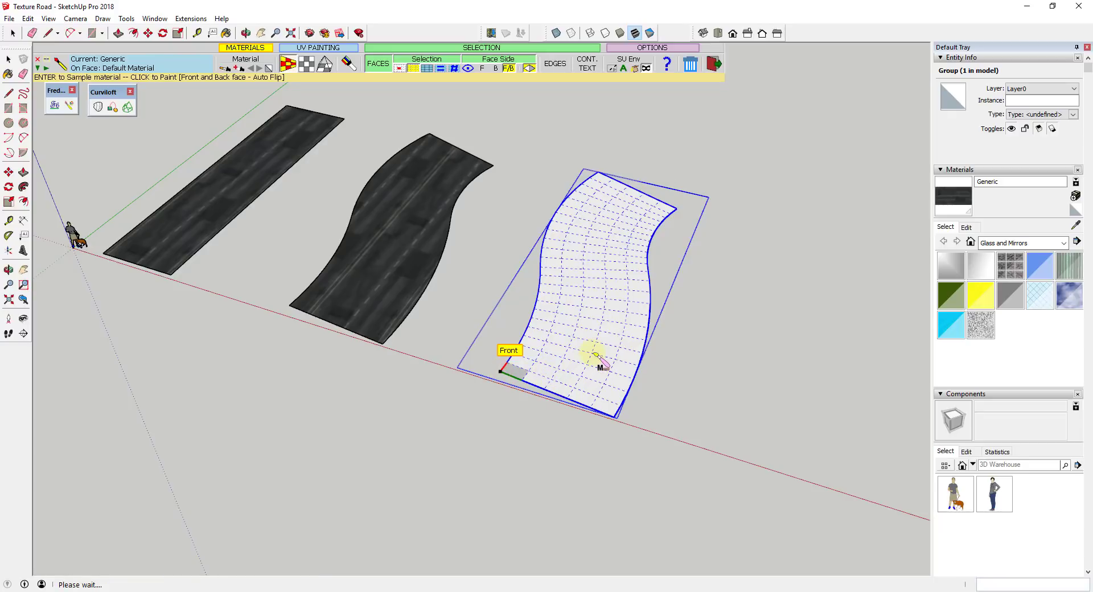
pyautogui.moveTo(568, 314)
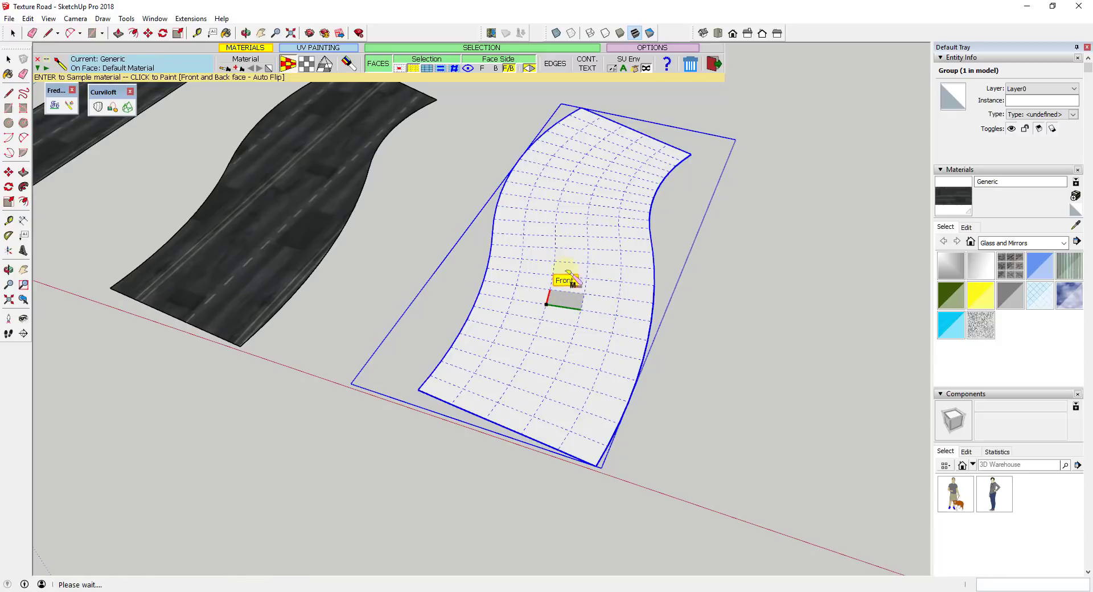
pyautogui.click(565, 279)
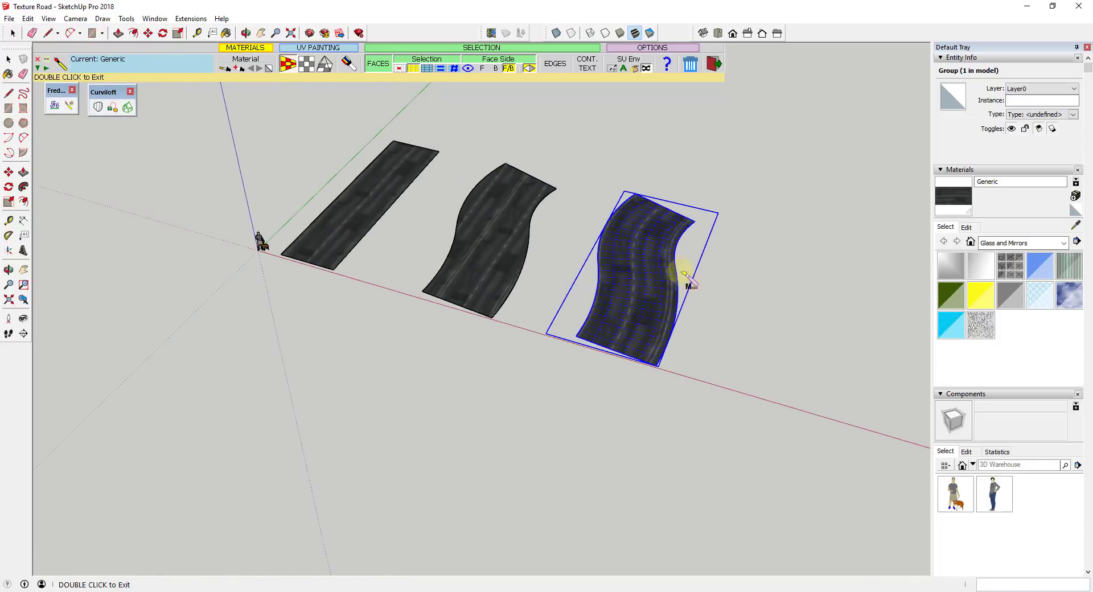
# - Rotate the mesh's road texture 90° in Visual mode so markings follow the curve
pyautogui.click(683, 272)
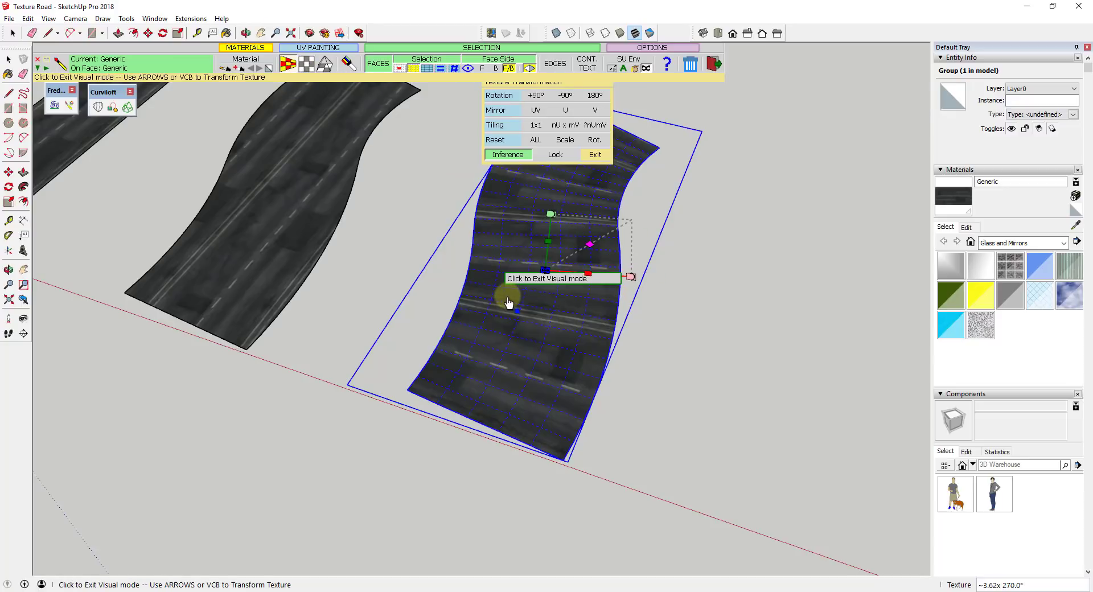
pyautogui.click(509, 301)
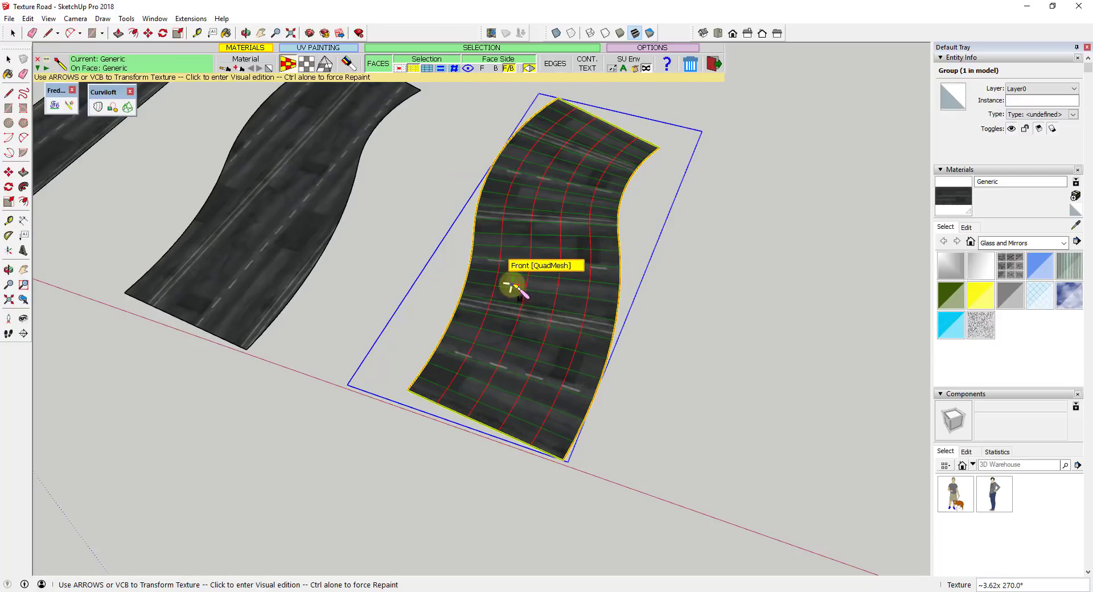
pyautogui.click(515, 286)
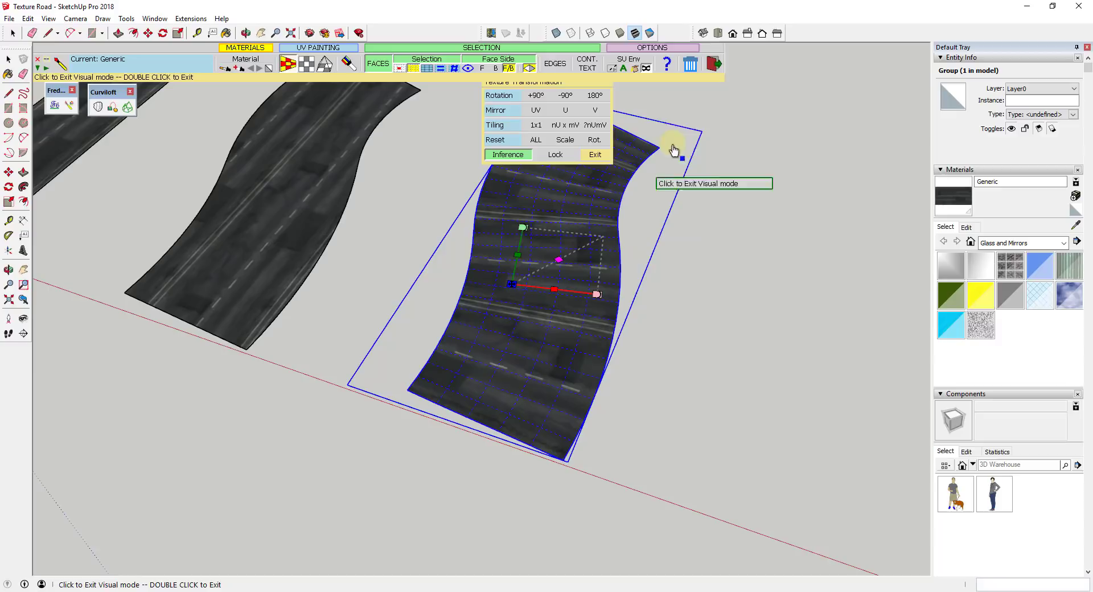
pyautogui.click(536, 94)
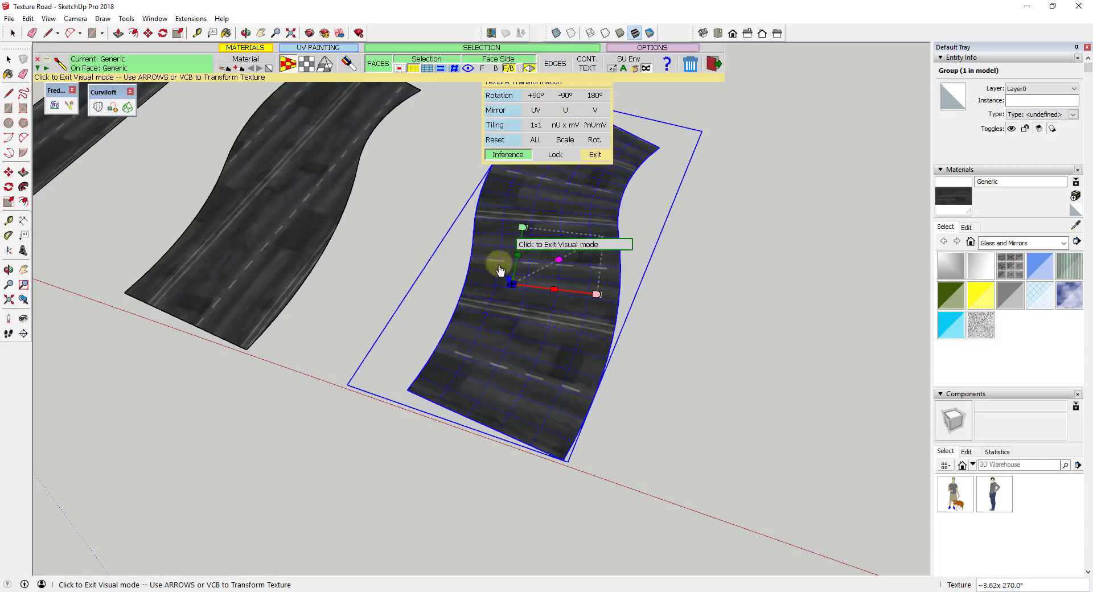
pyautogui.click(535, 95)
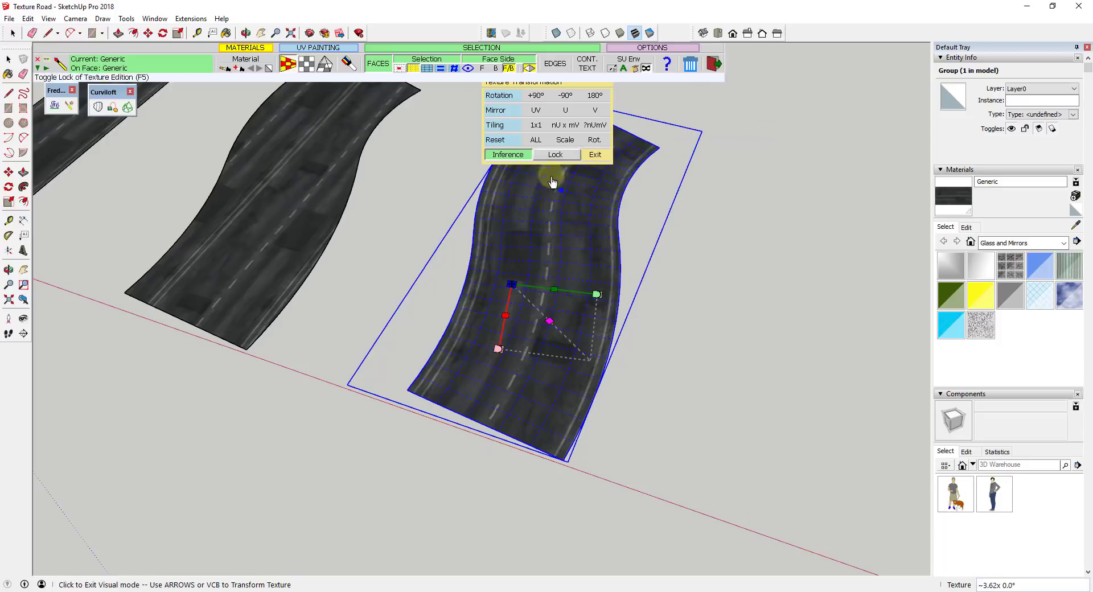
pyautogui.moveTo(572, 234)
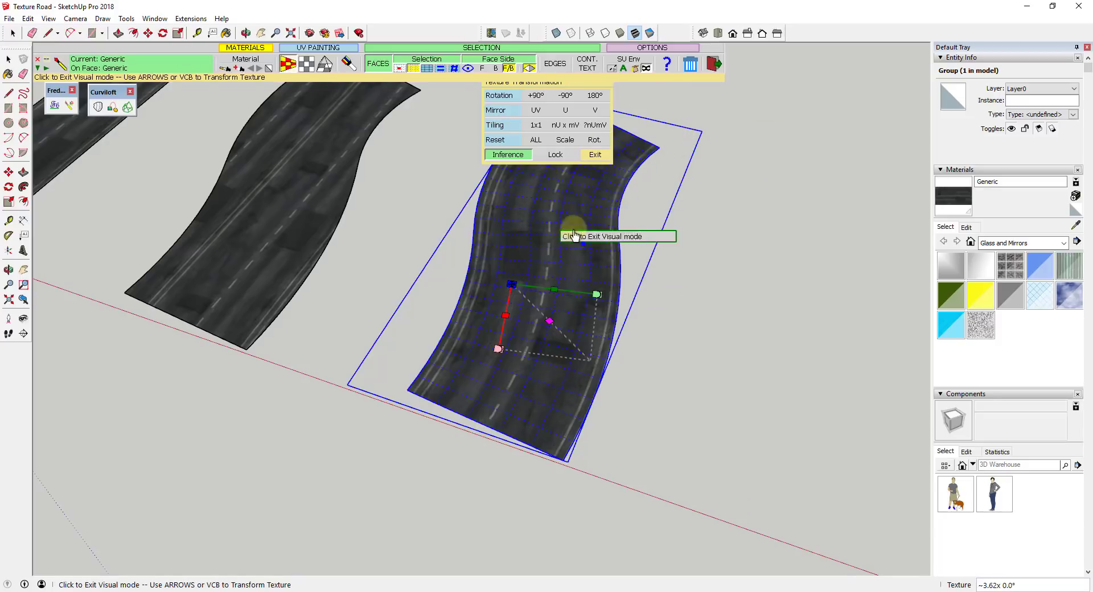
pyautogui.moveTo(574, 182)
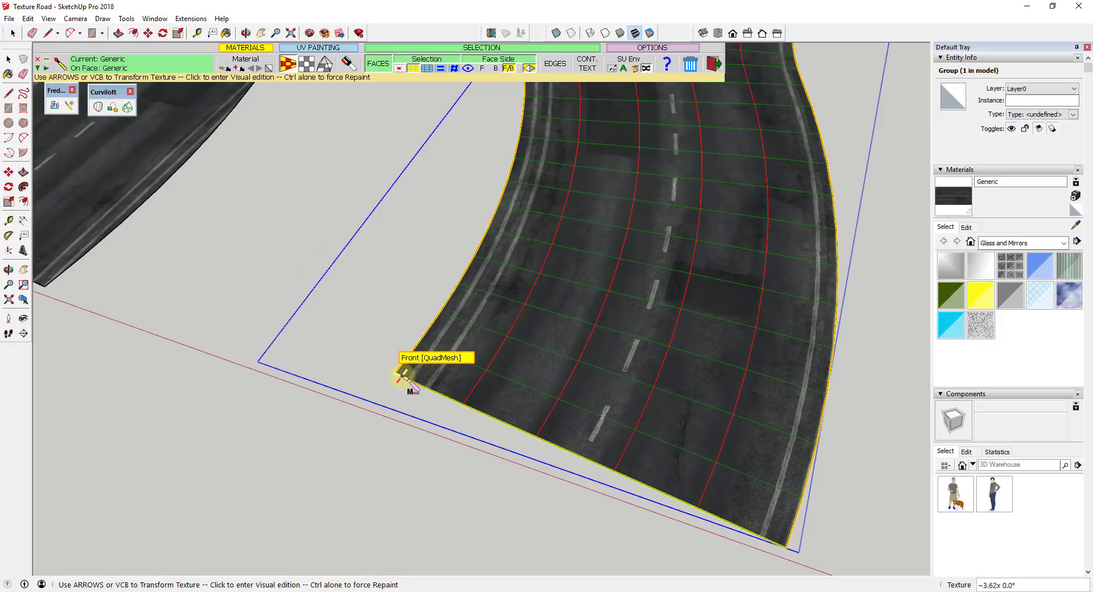
# - Scale the curved road's texture up to roughly double so one set of markings fits its width
pyautogui.click(403, 376)
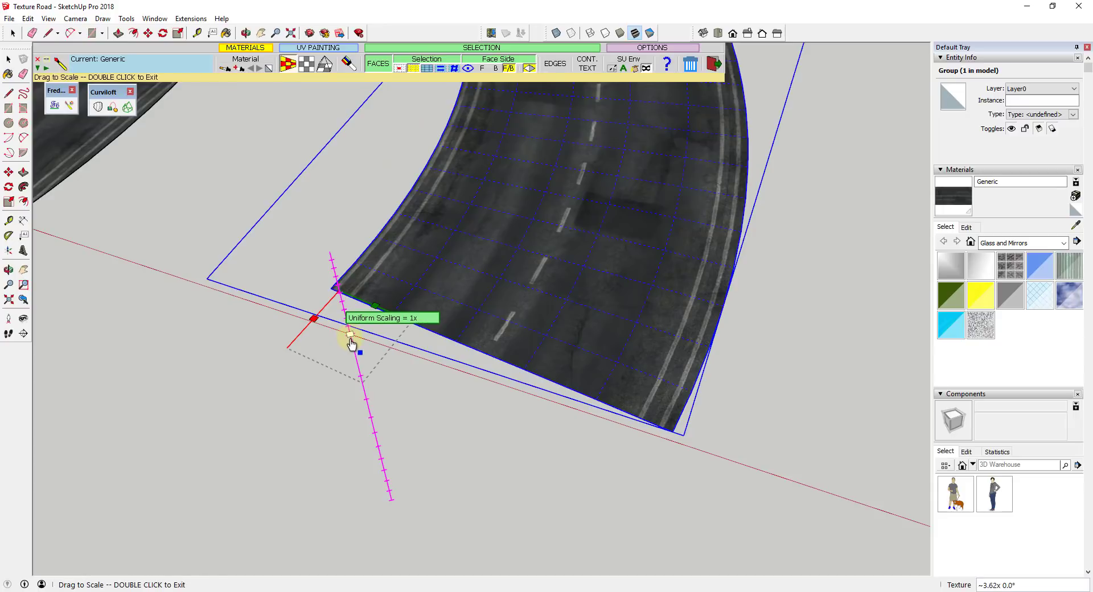
pyautogui.moveTo(348, 341); pyautogui.dragTo(356, 358)
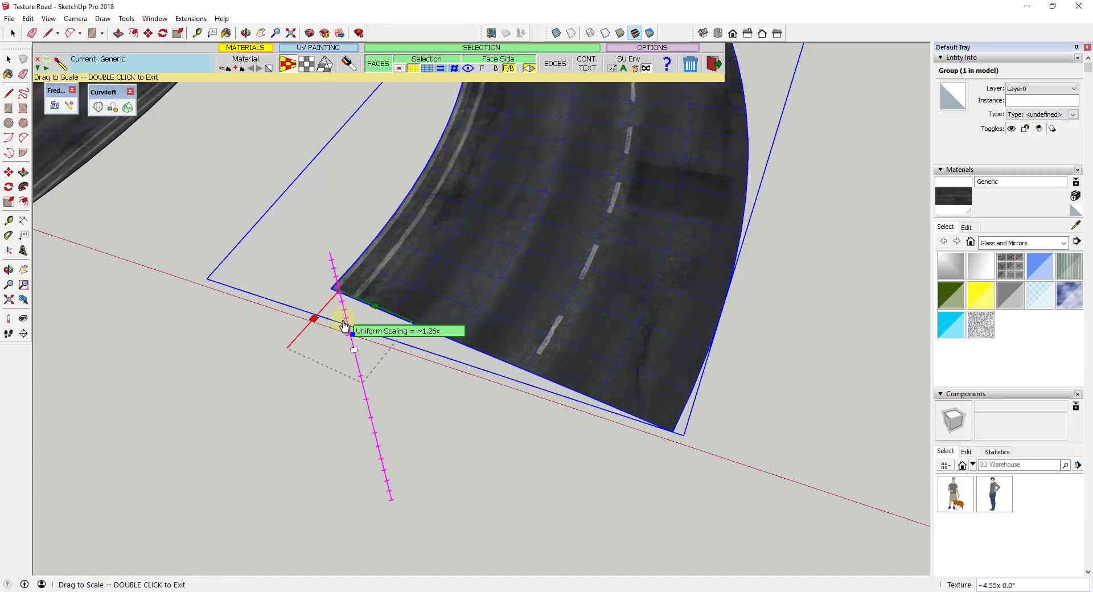
pyautogui.moveTo(345, 325); pyautogui.dragTo(352, 324)
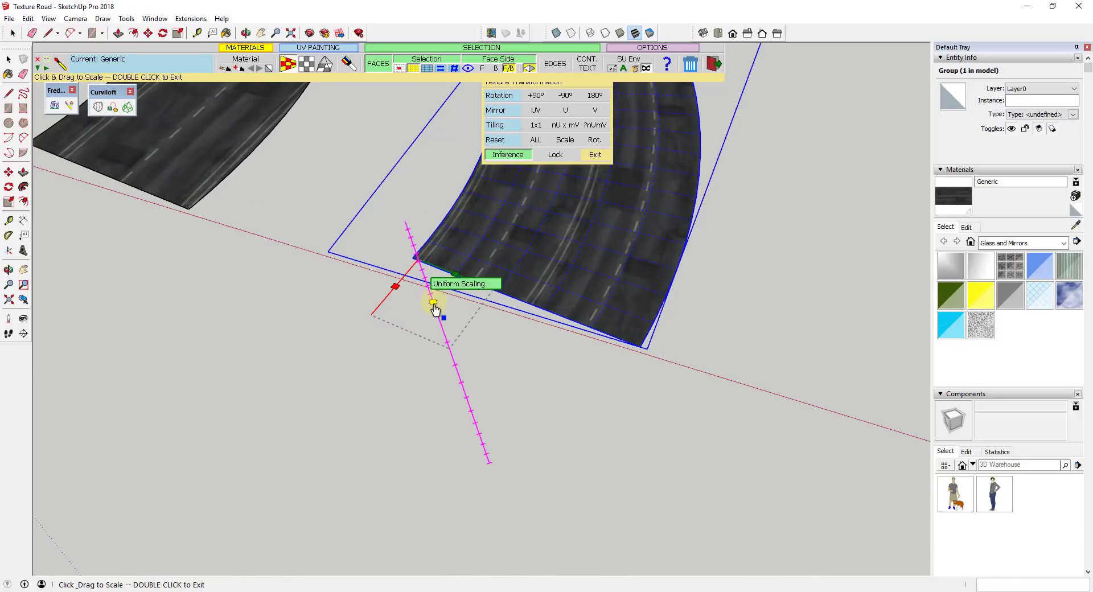
pyautogui.moveTo(433, 307); pyautogui.dragTo(441, 325)
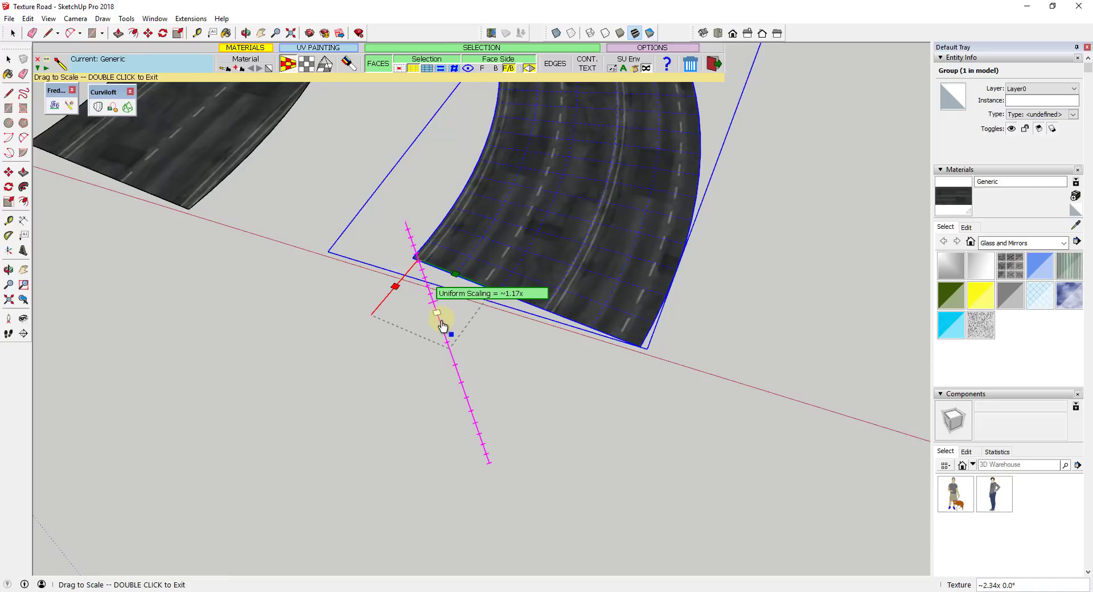
pyautogui.moveTo(436, 317); pyautogui.dragTo(447, 335)
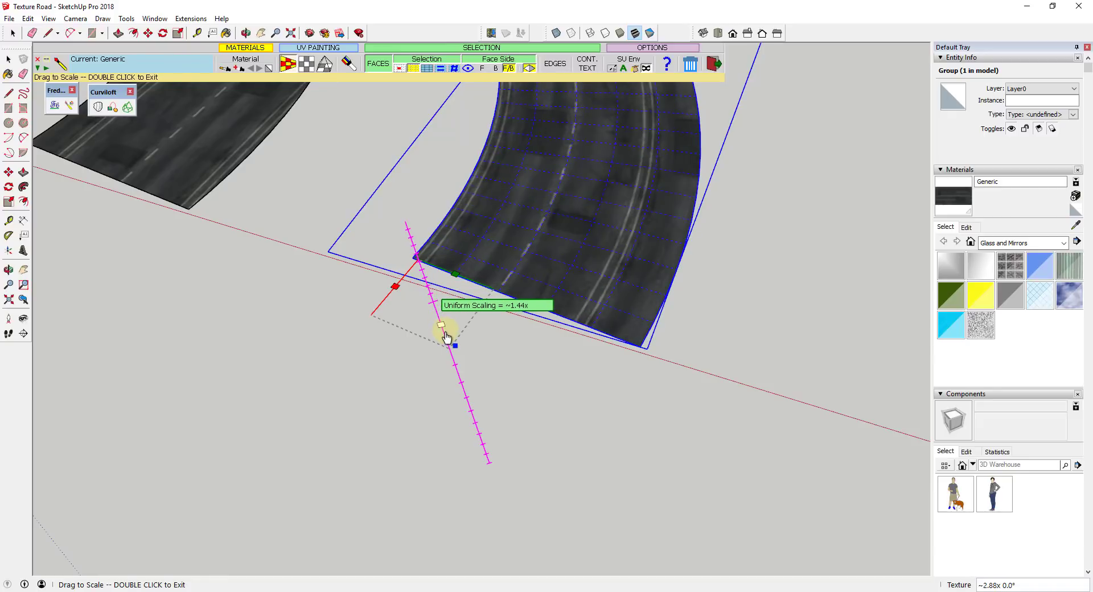
pyautogui.moveTo(445, 334); pyautogui.dragTo(445, 354)
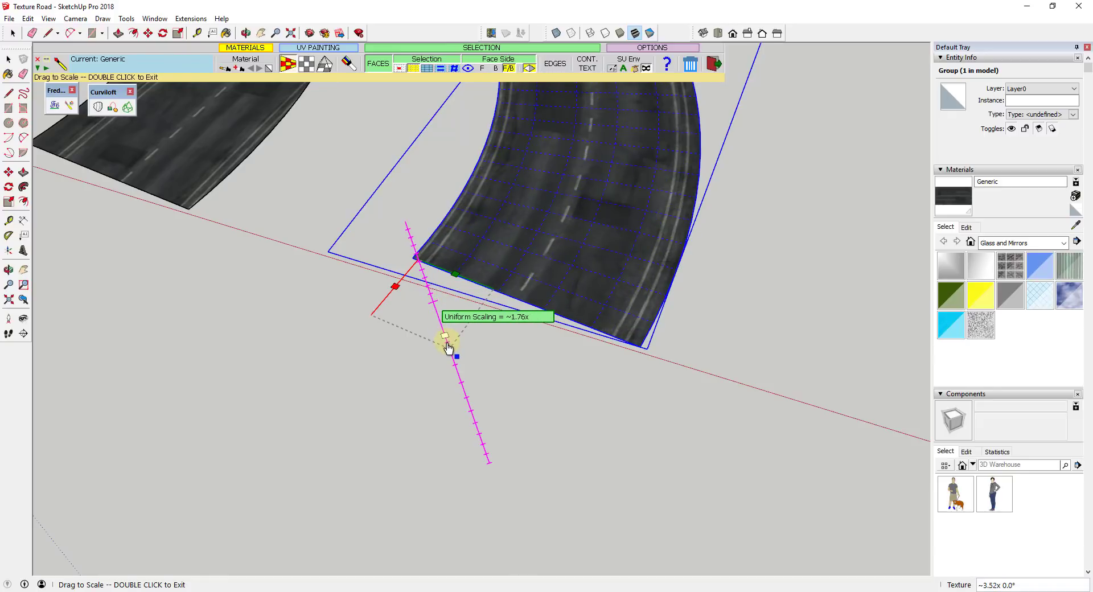
pyautogui.moveTo(446, 346); pyautogui.dragTo(446, 338)
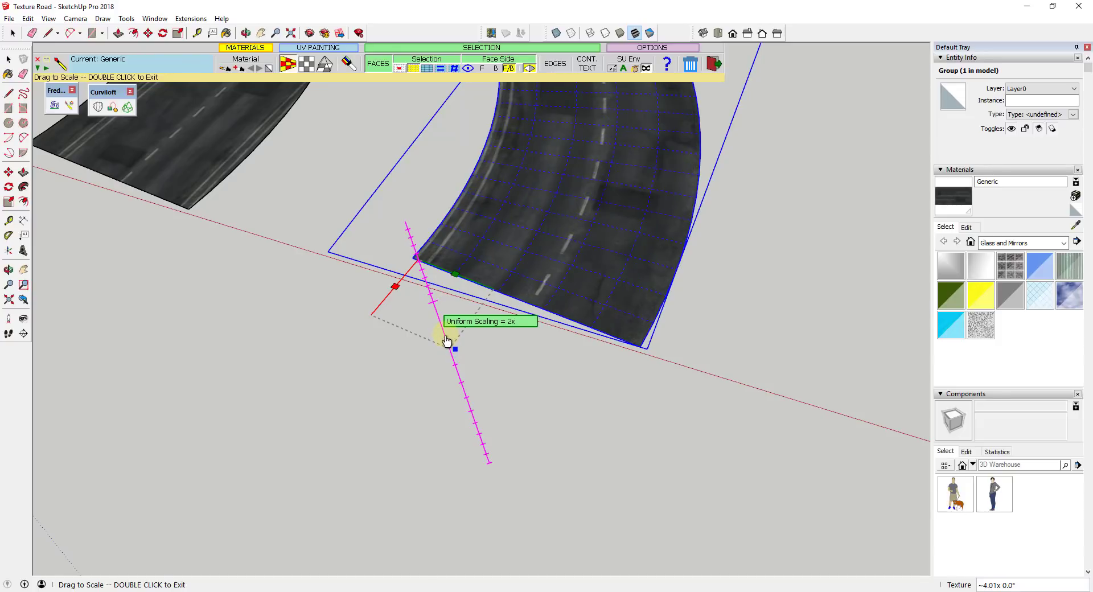
pyautogui.moveTo(453, 348); pyautogui.dragTo(444, 340)
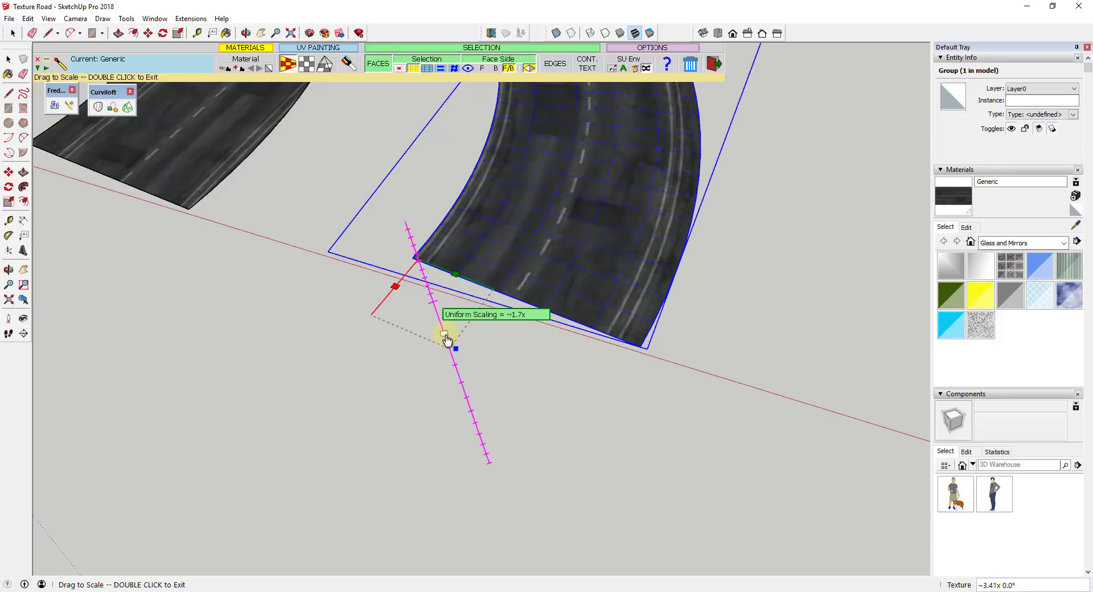
pyautogui.moveTo(446, 339); pyautogui.dragTo(447, 345)
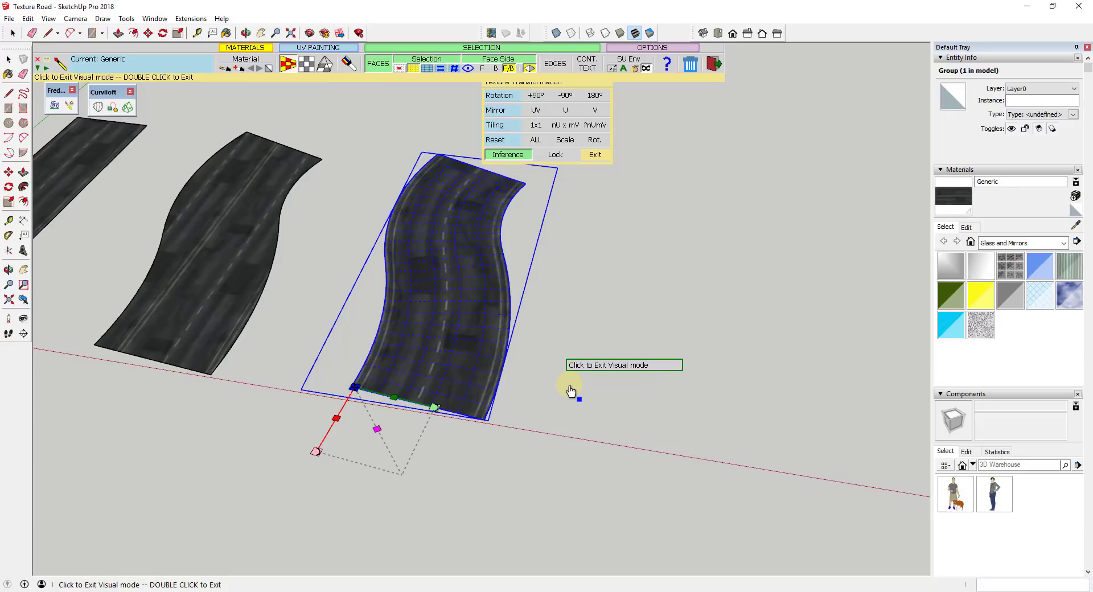
pyautogui.moveTo(512, 394)
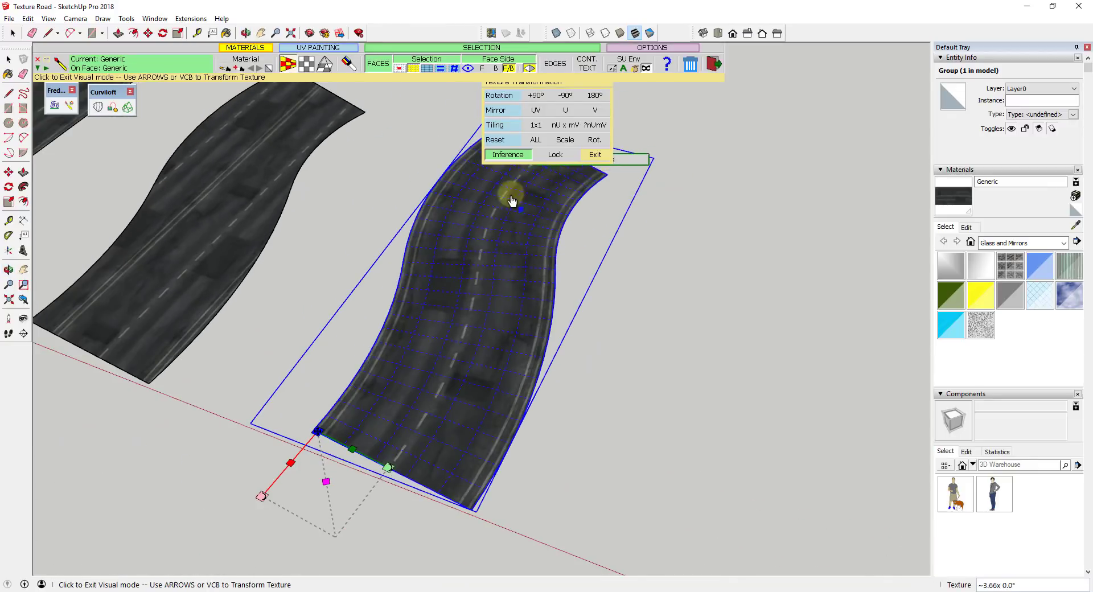
# - Exit ThruPaint Visual mode, leaving the curved road with markings along its bend
pyautogui.click(594, 154)
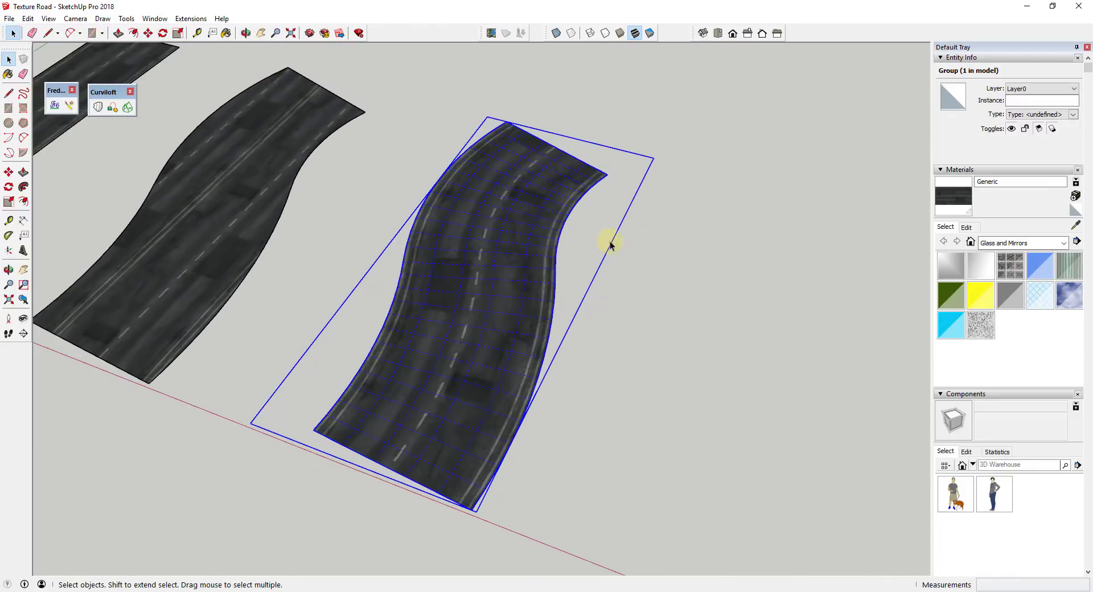